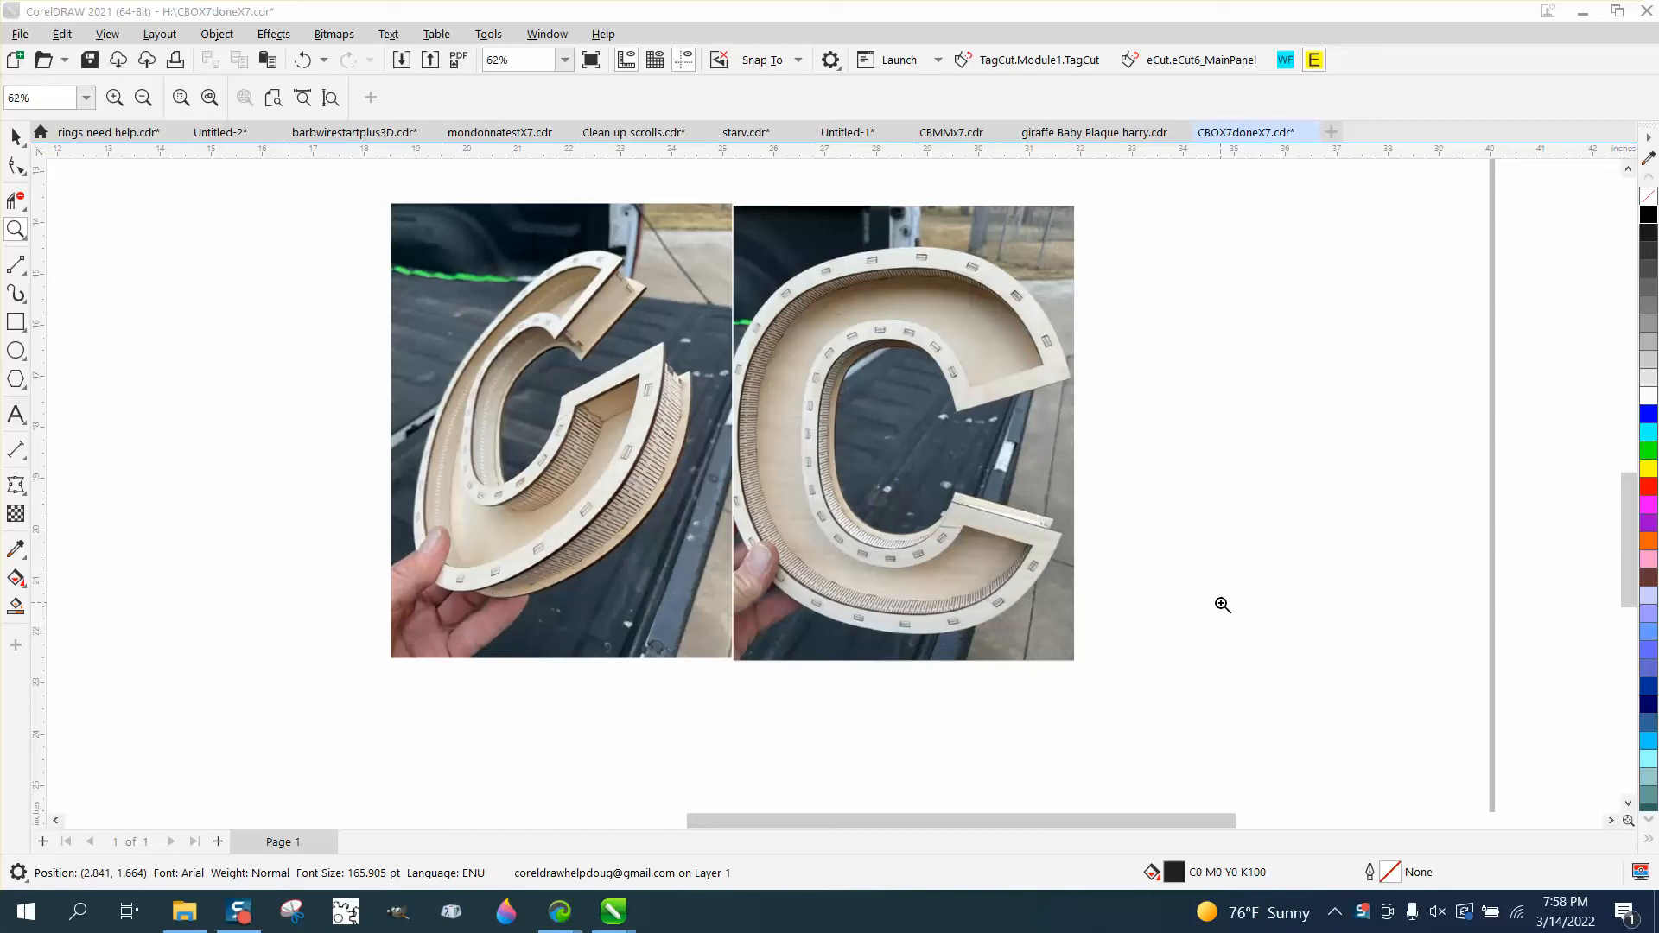
{"action": "mouse_move", "coordinate": [992, 526]}
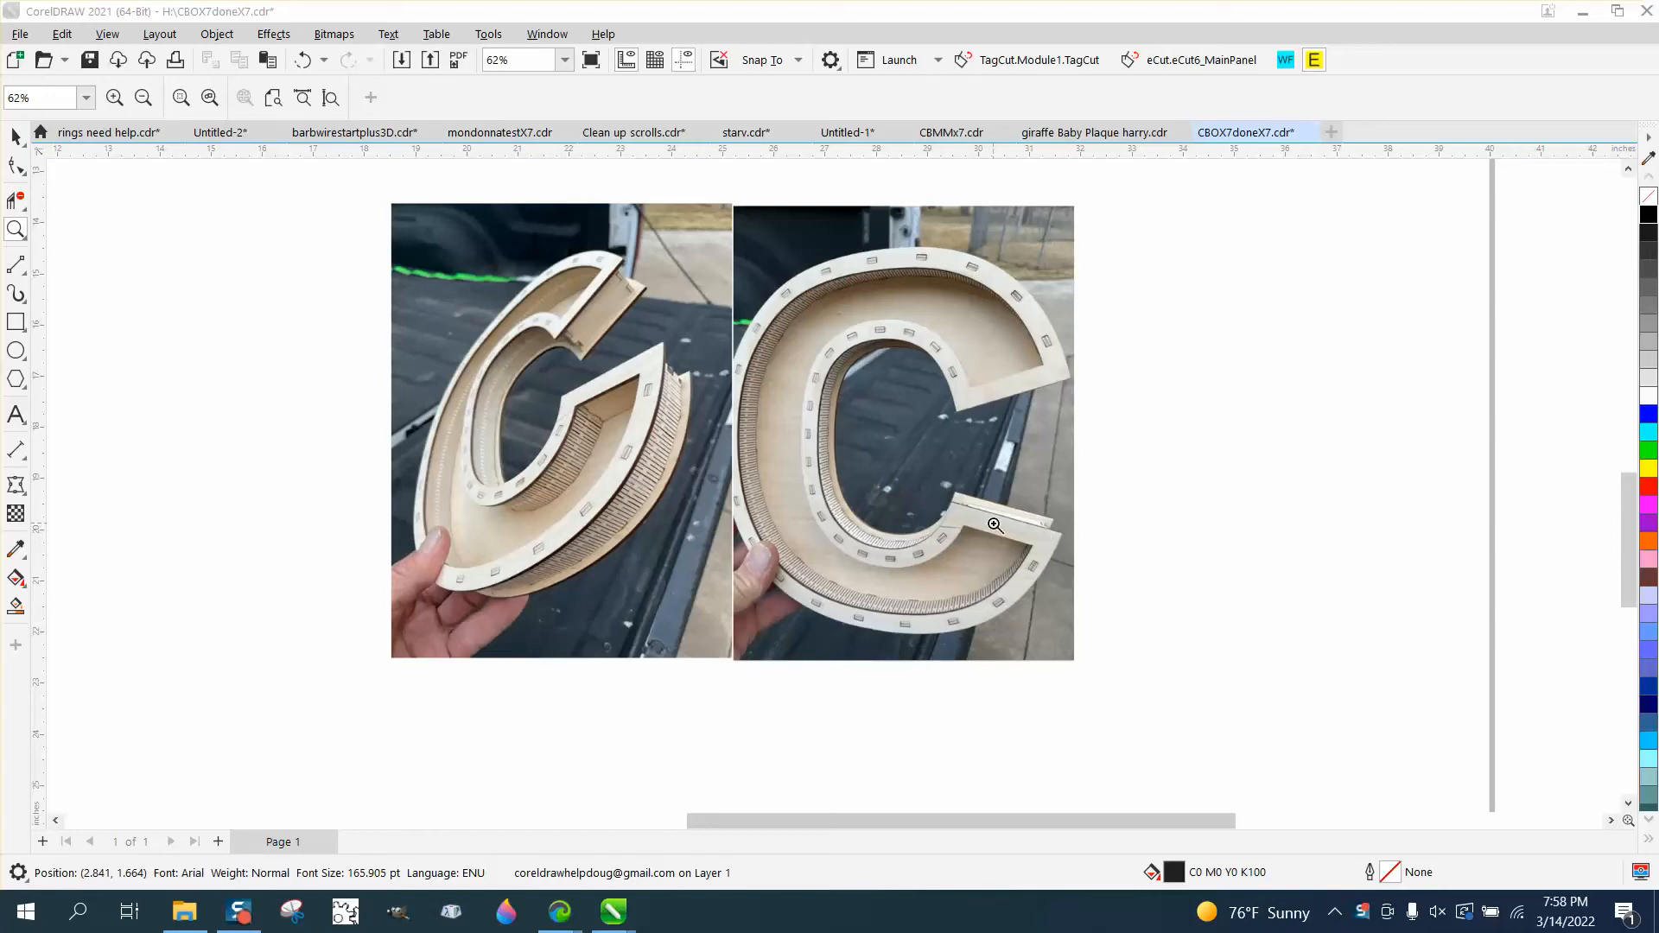
{"action": "mouse_move", "coordinate": [792, 446]}
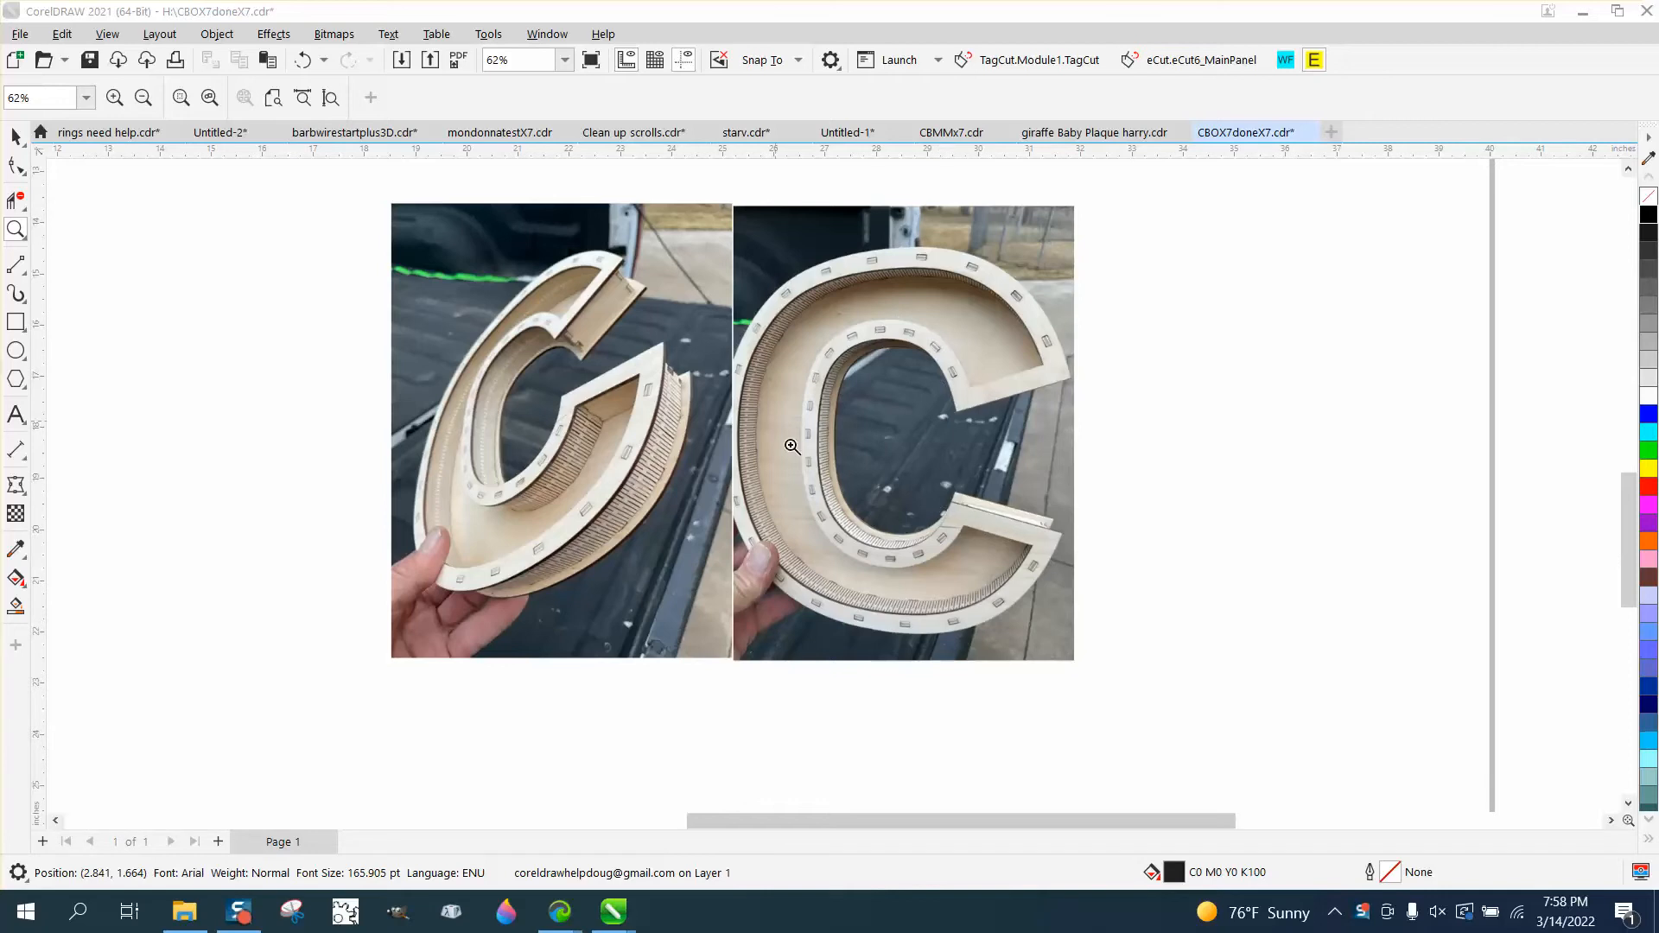
{"action": "mouse_move", "coordinate": [957, 520]}
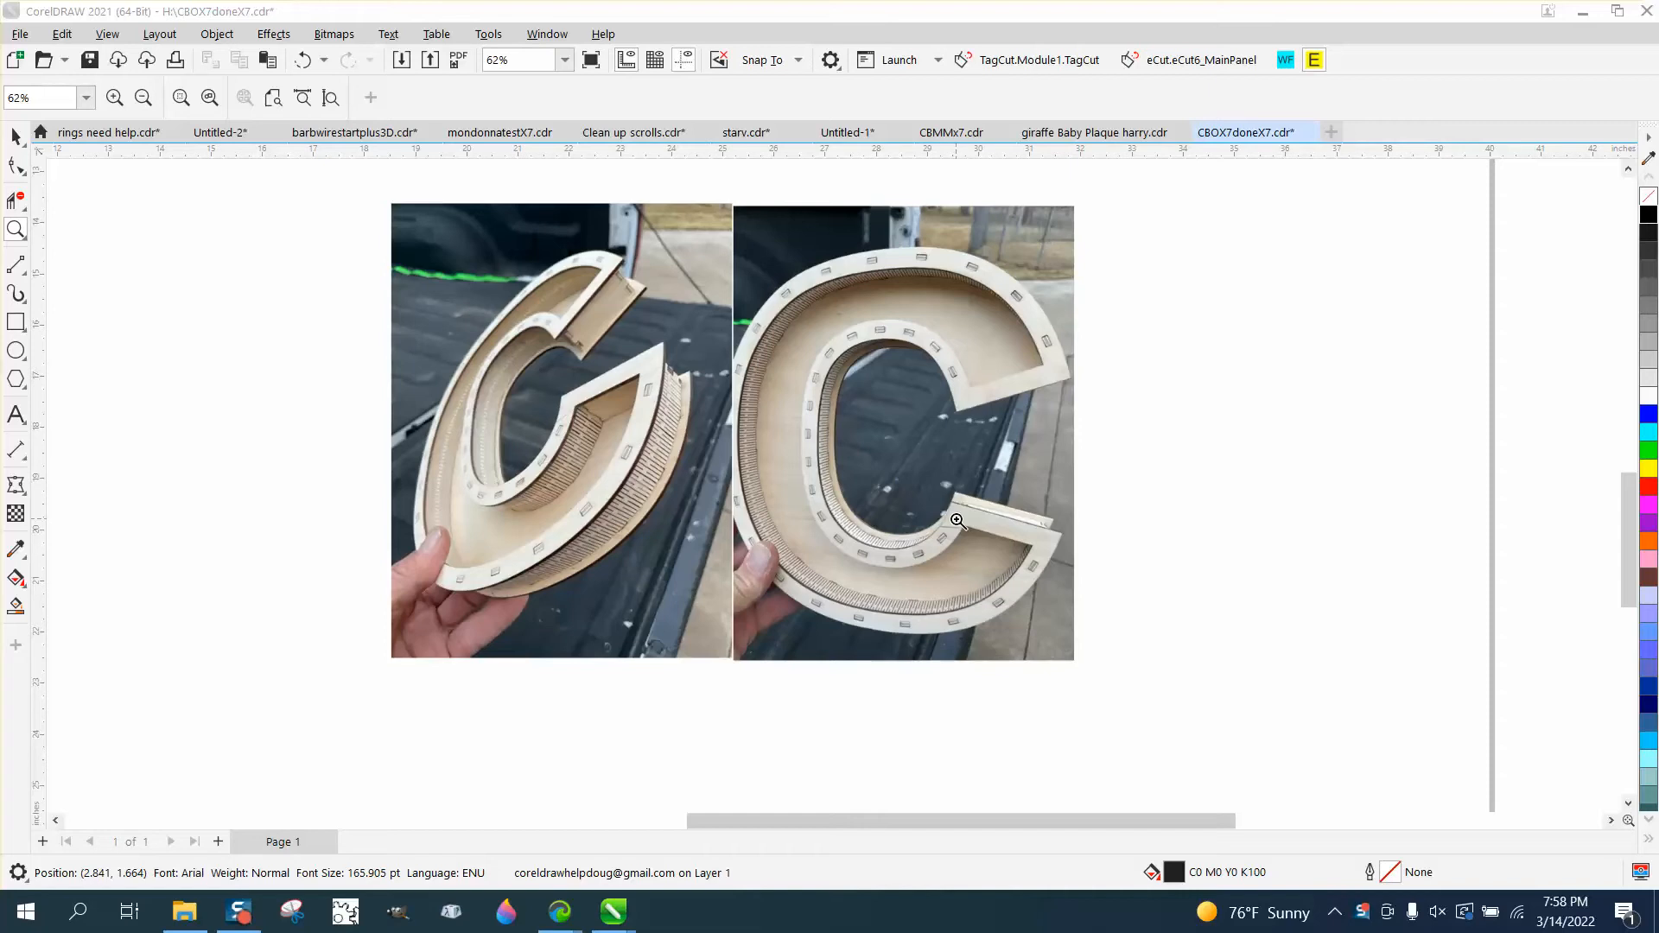
{"action": "mouse_move", "coordinate": [957, 374]}
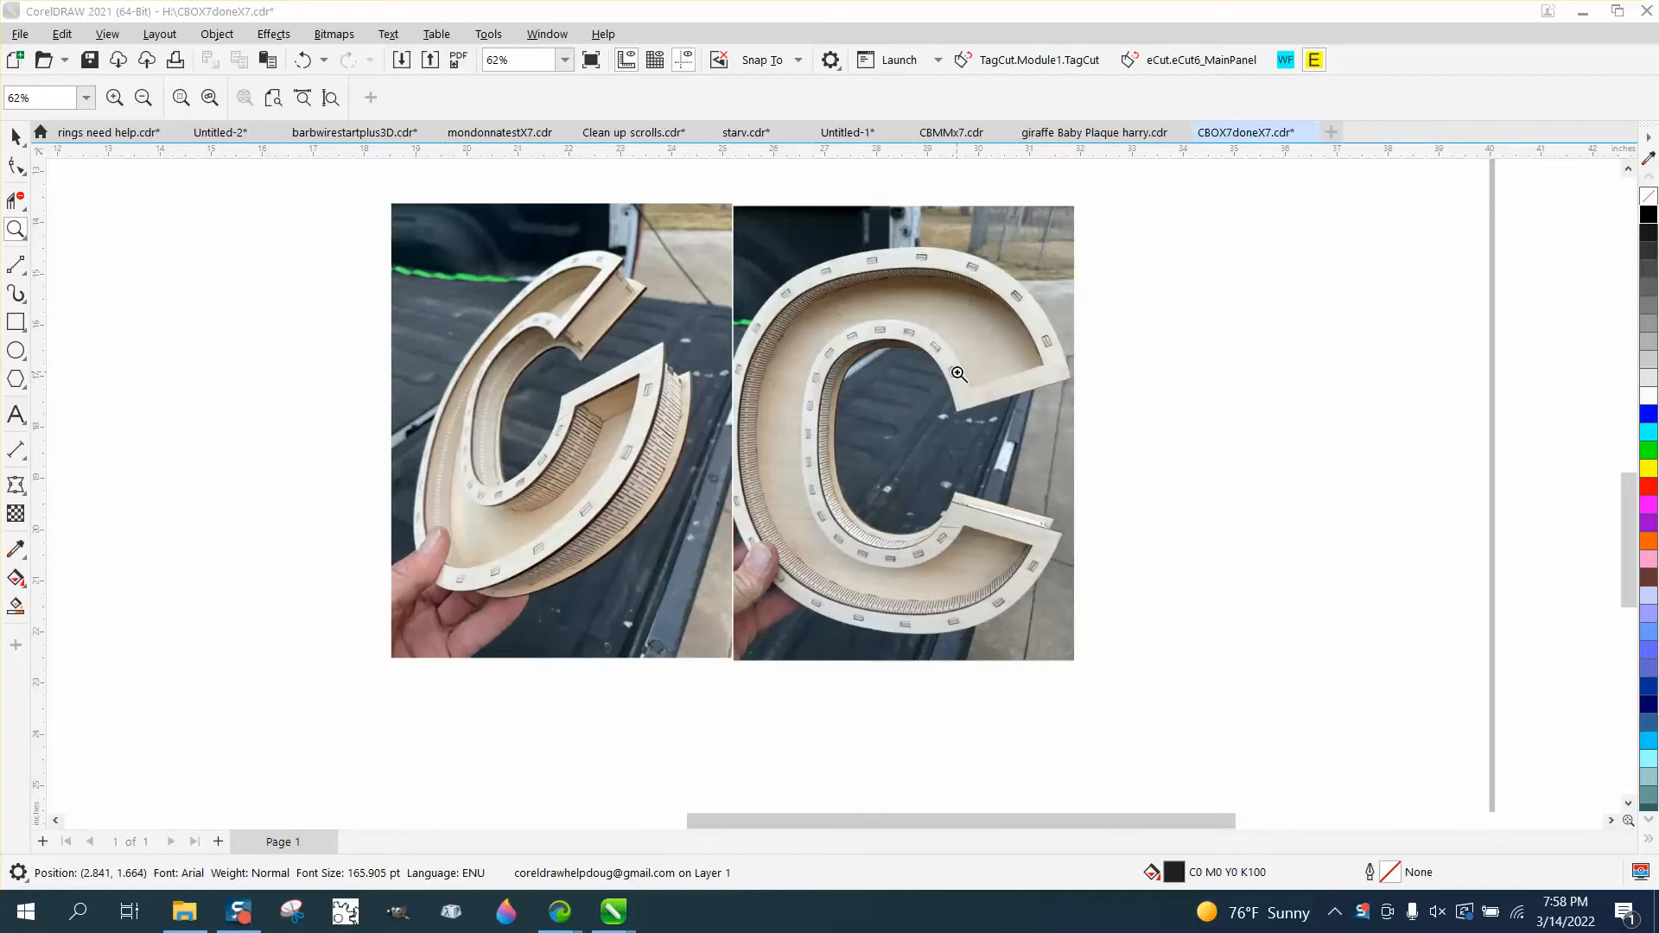
{"action": "mouse_move", "coordinate": [1051, 378]}
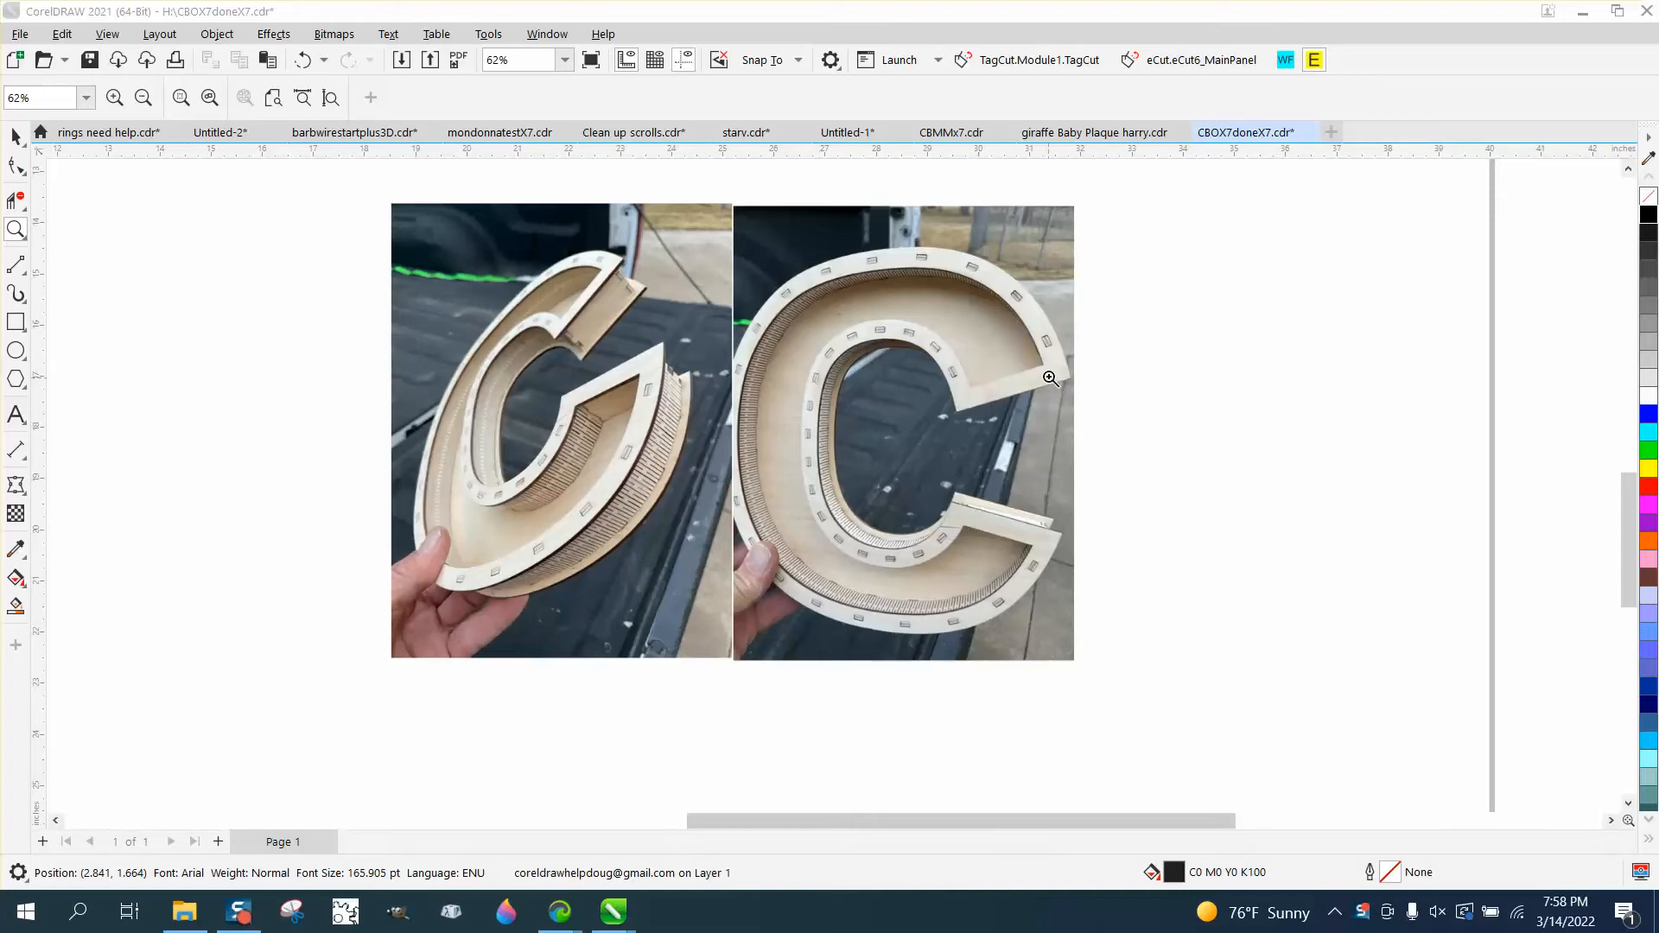
{"action": "mouse_move", "coordinate": [677, 392]}
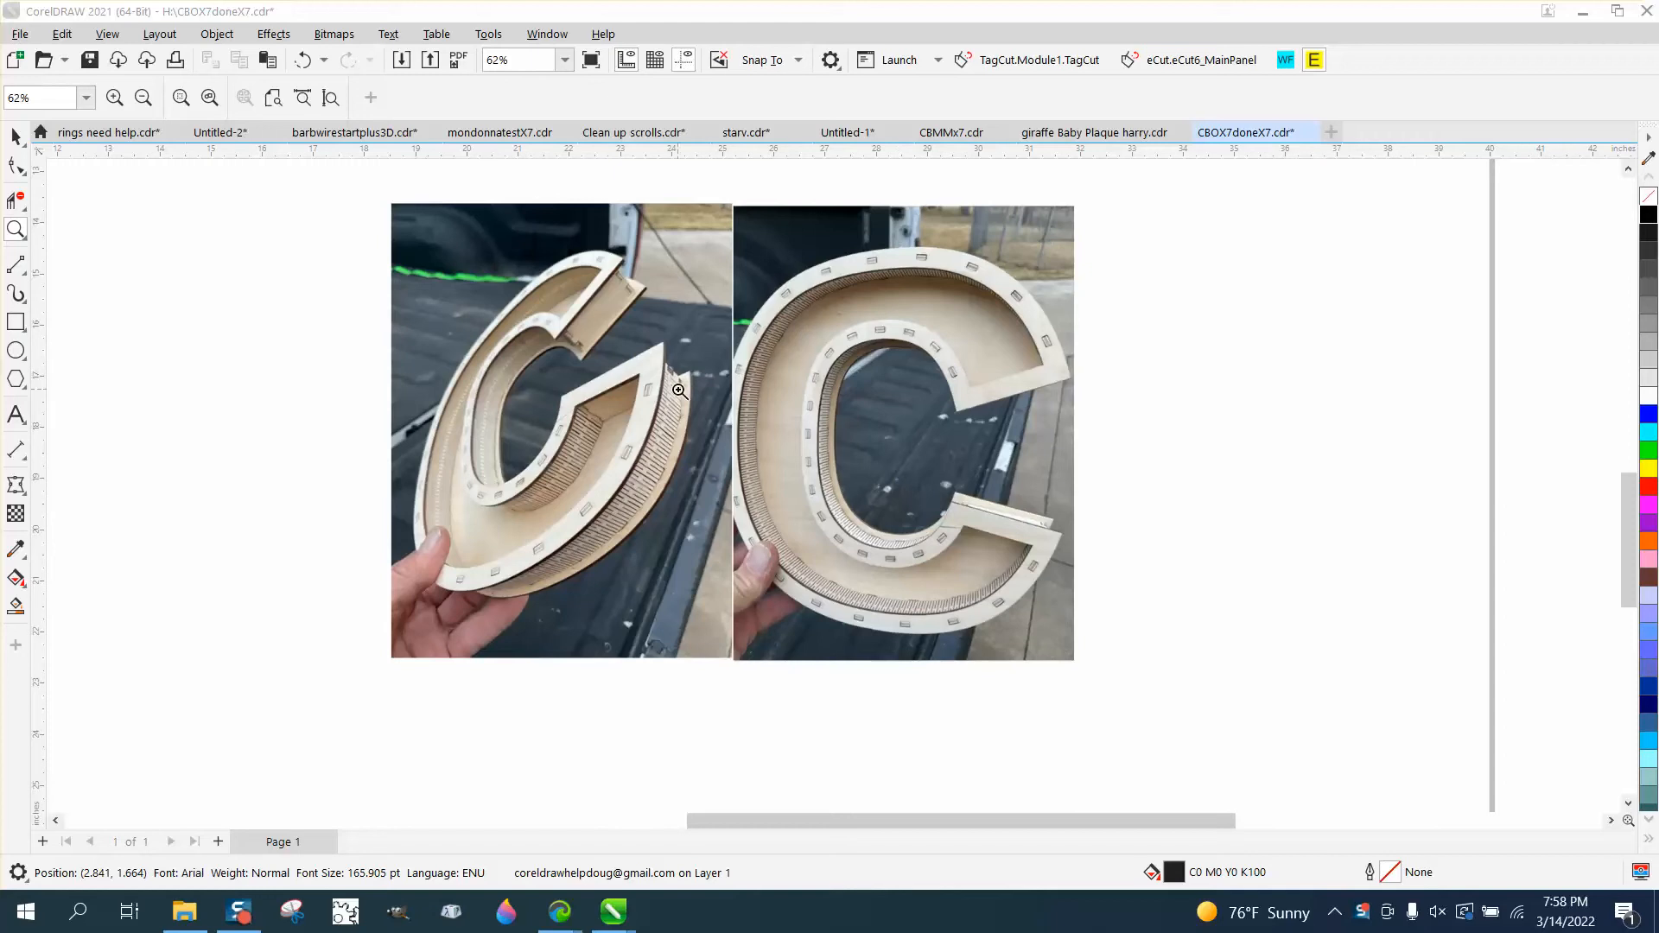
{"action": "mouse_move", "coordinate": [968, 273]}
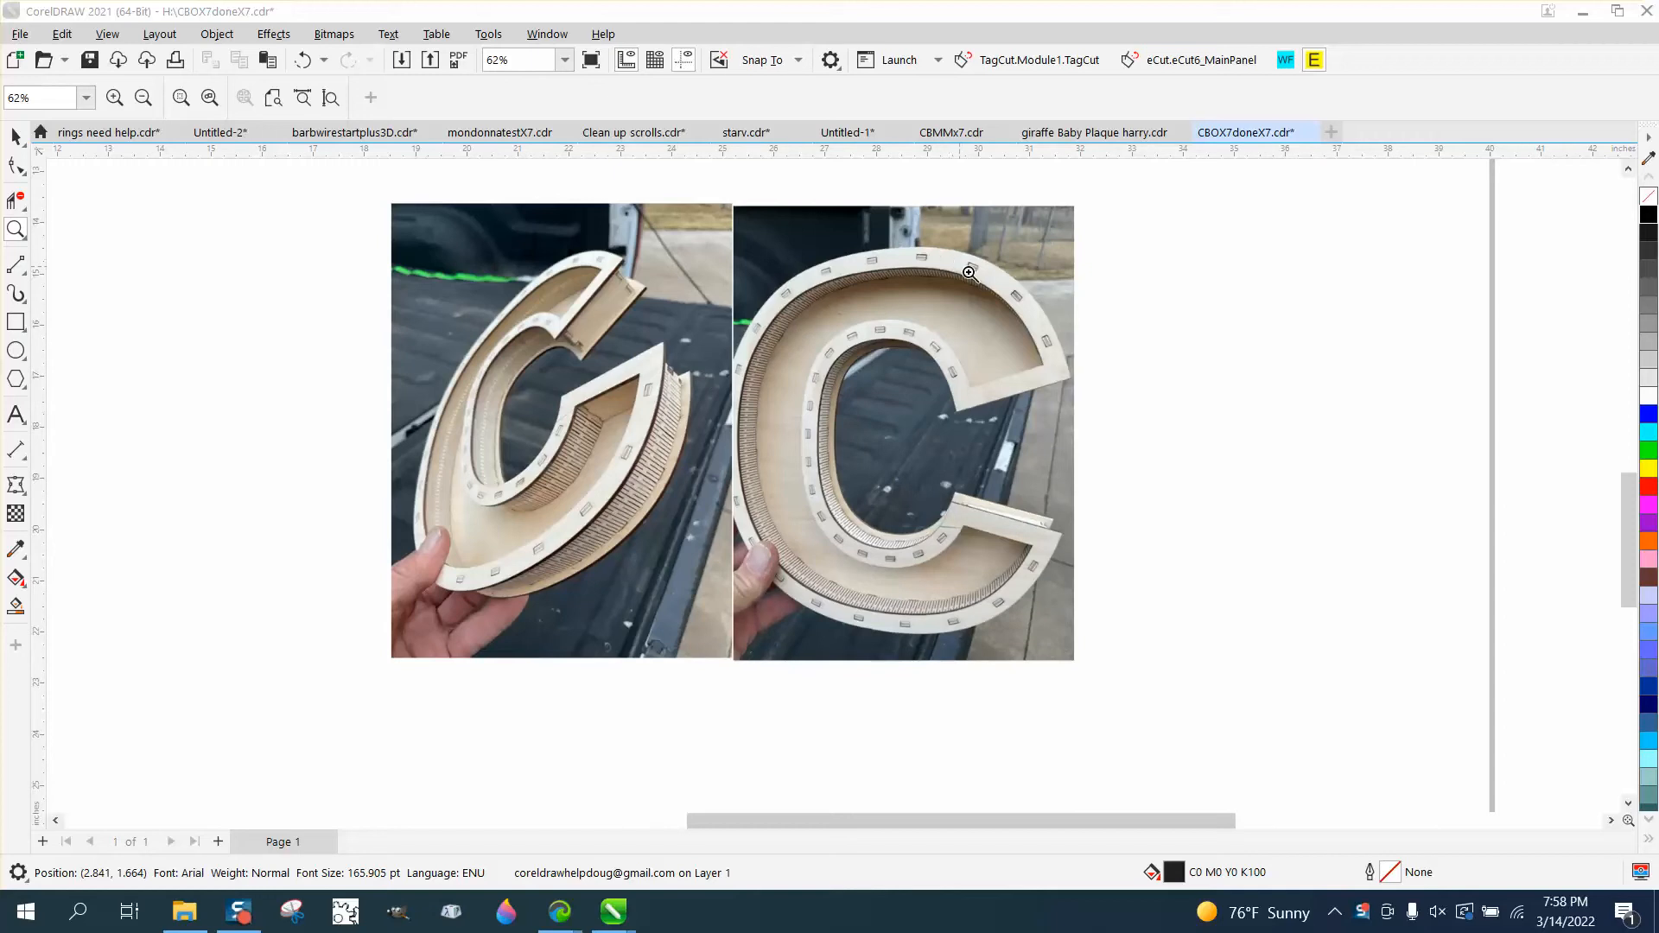
{"action": "mouse_move", "coordinate": [917, 289]}
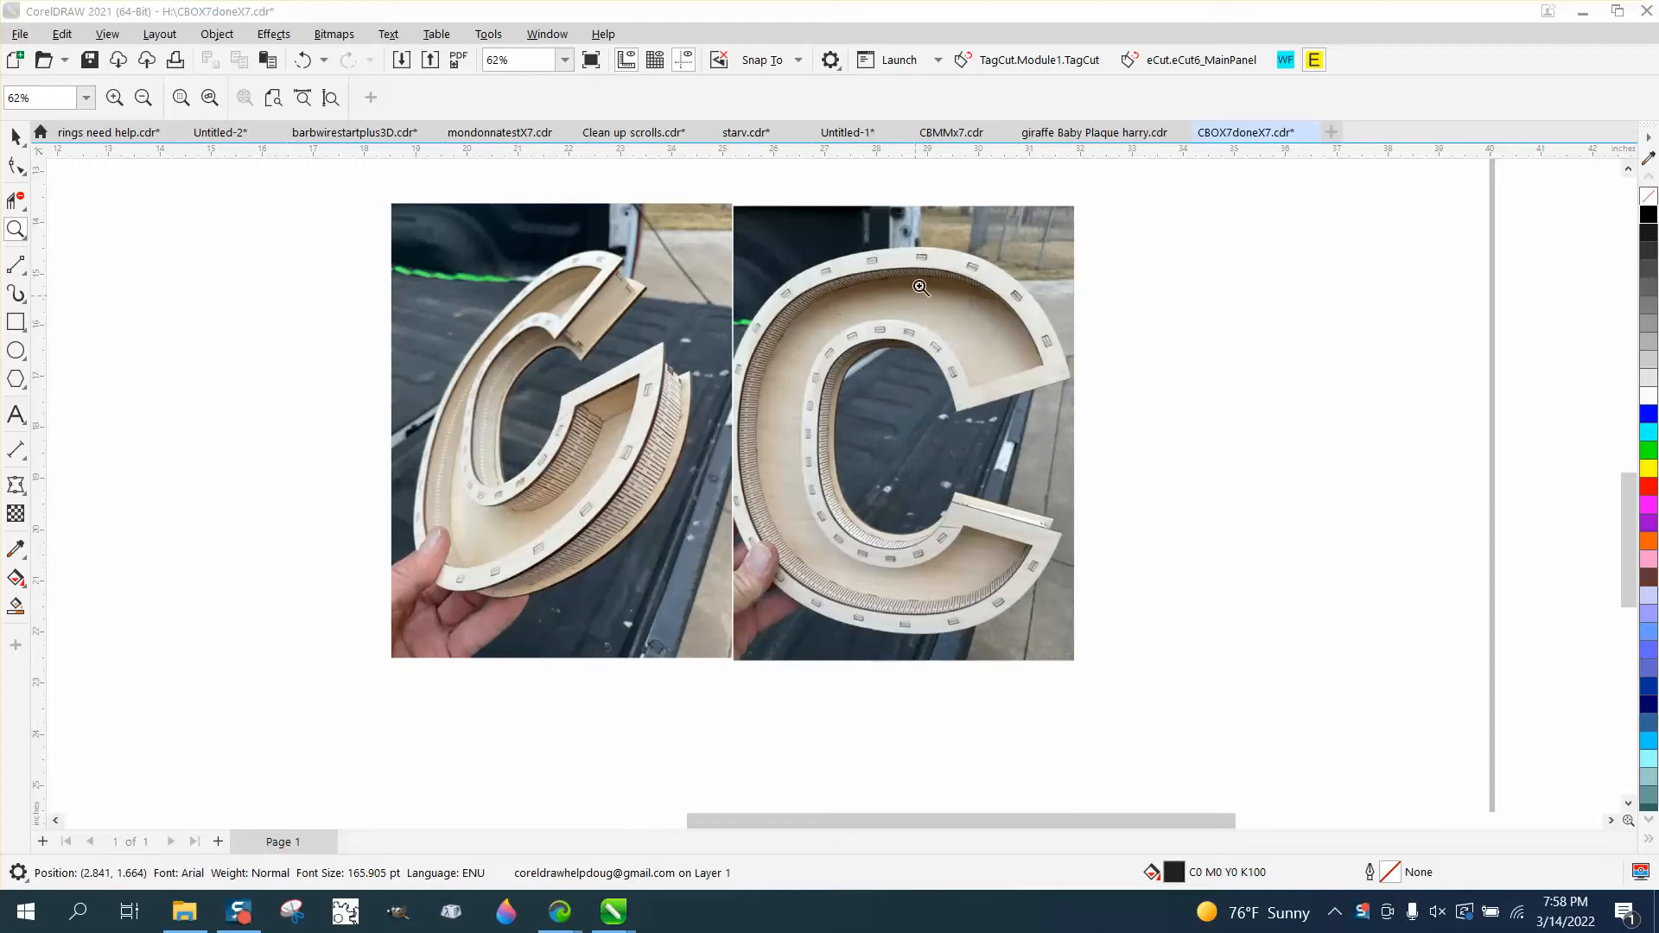
{"action": "mouse_move", "coordinate": [1020, 308]}
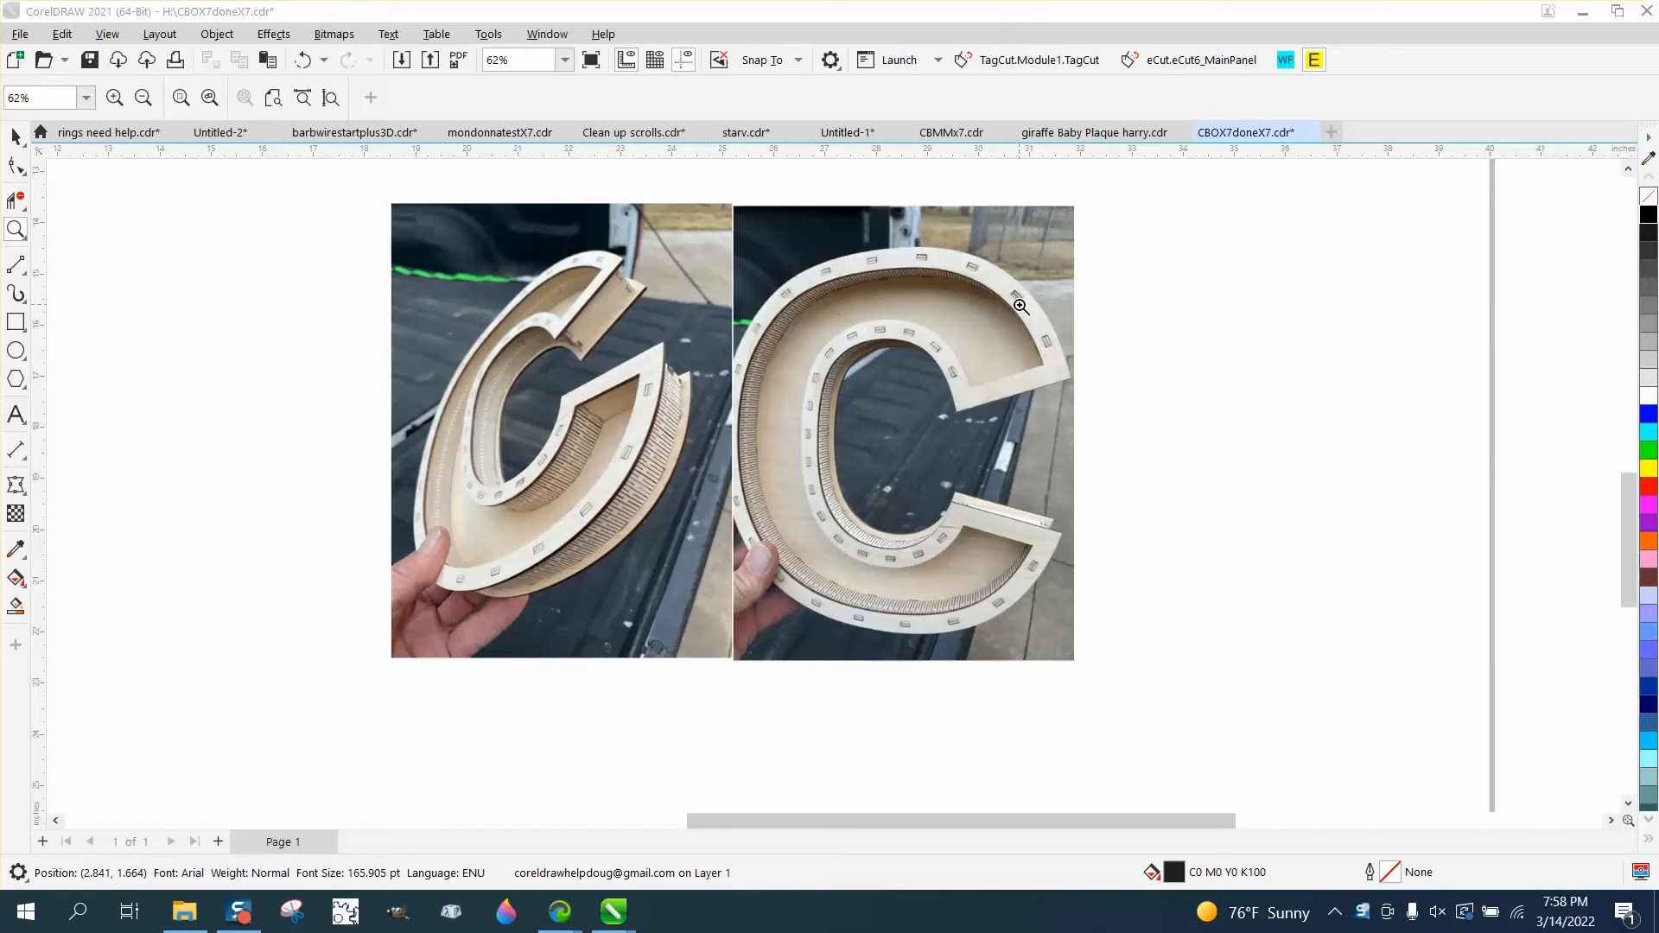
{"action": "mouse_move", "coordinate": [1016, 299]}
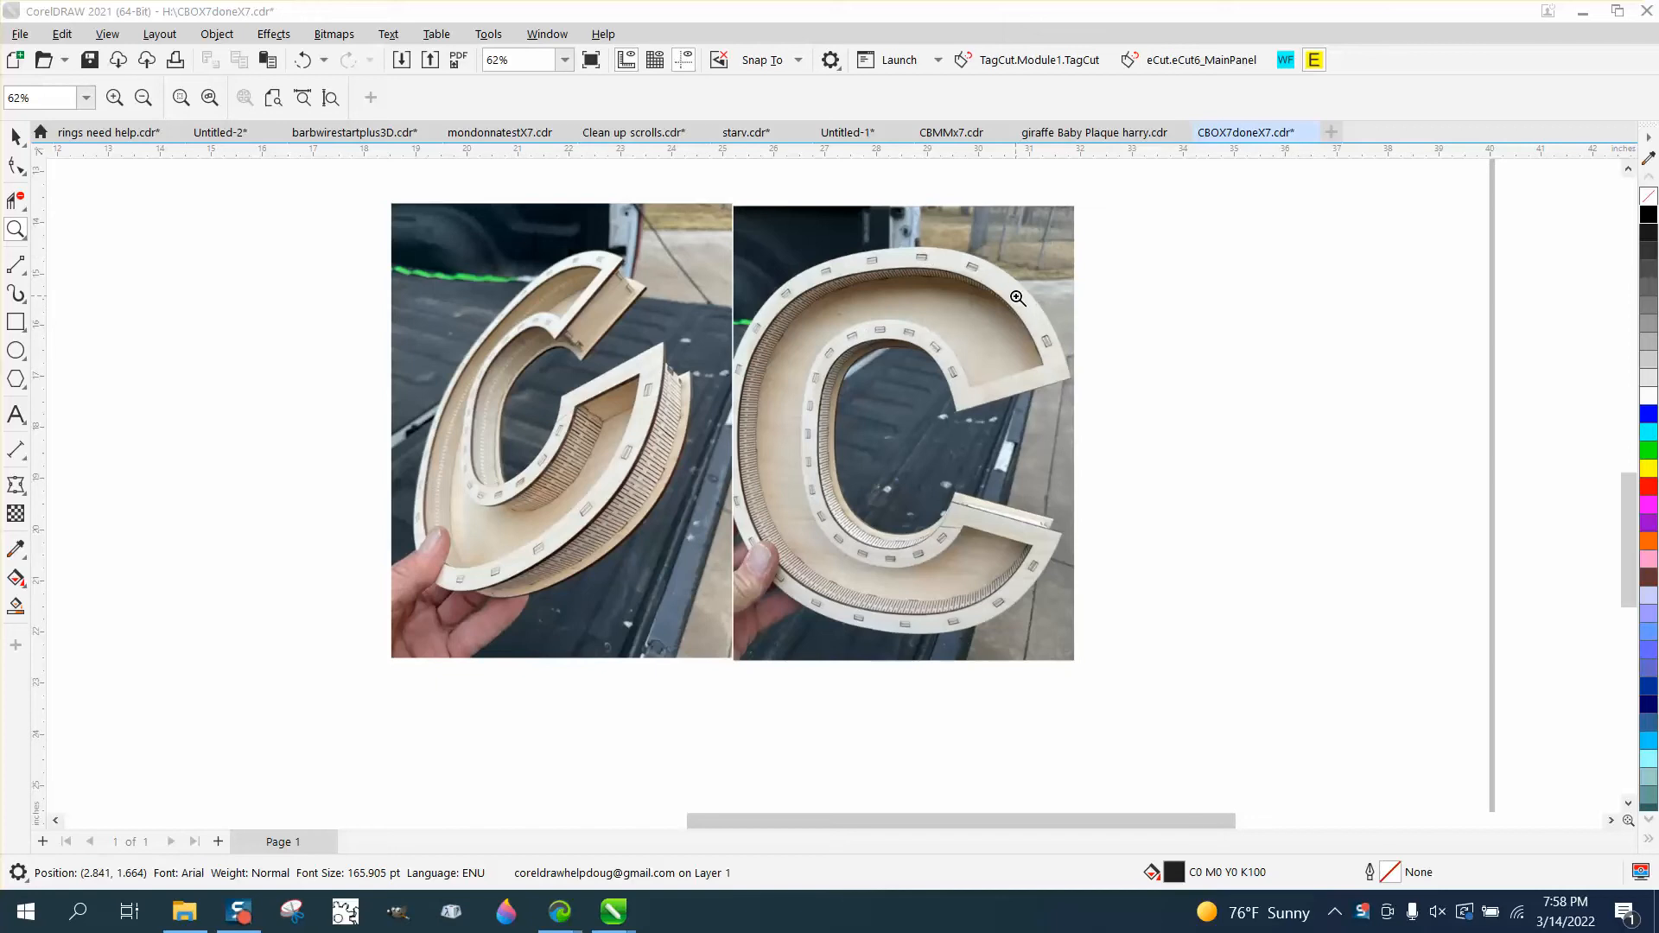
{"action": "mouse_move", "coordinate": [1021, 514]}
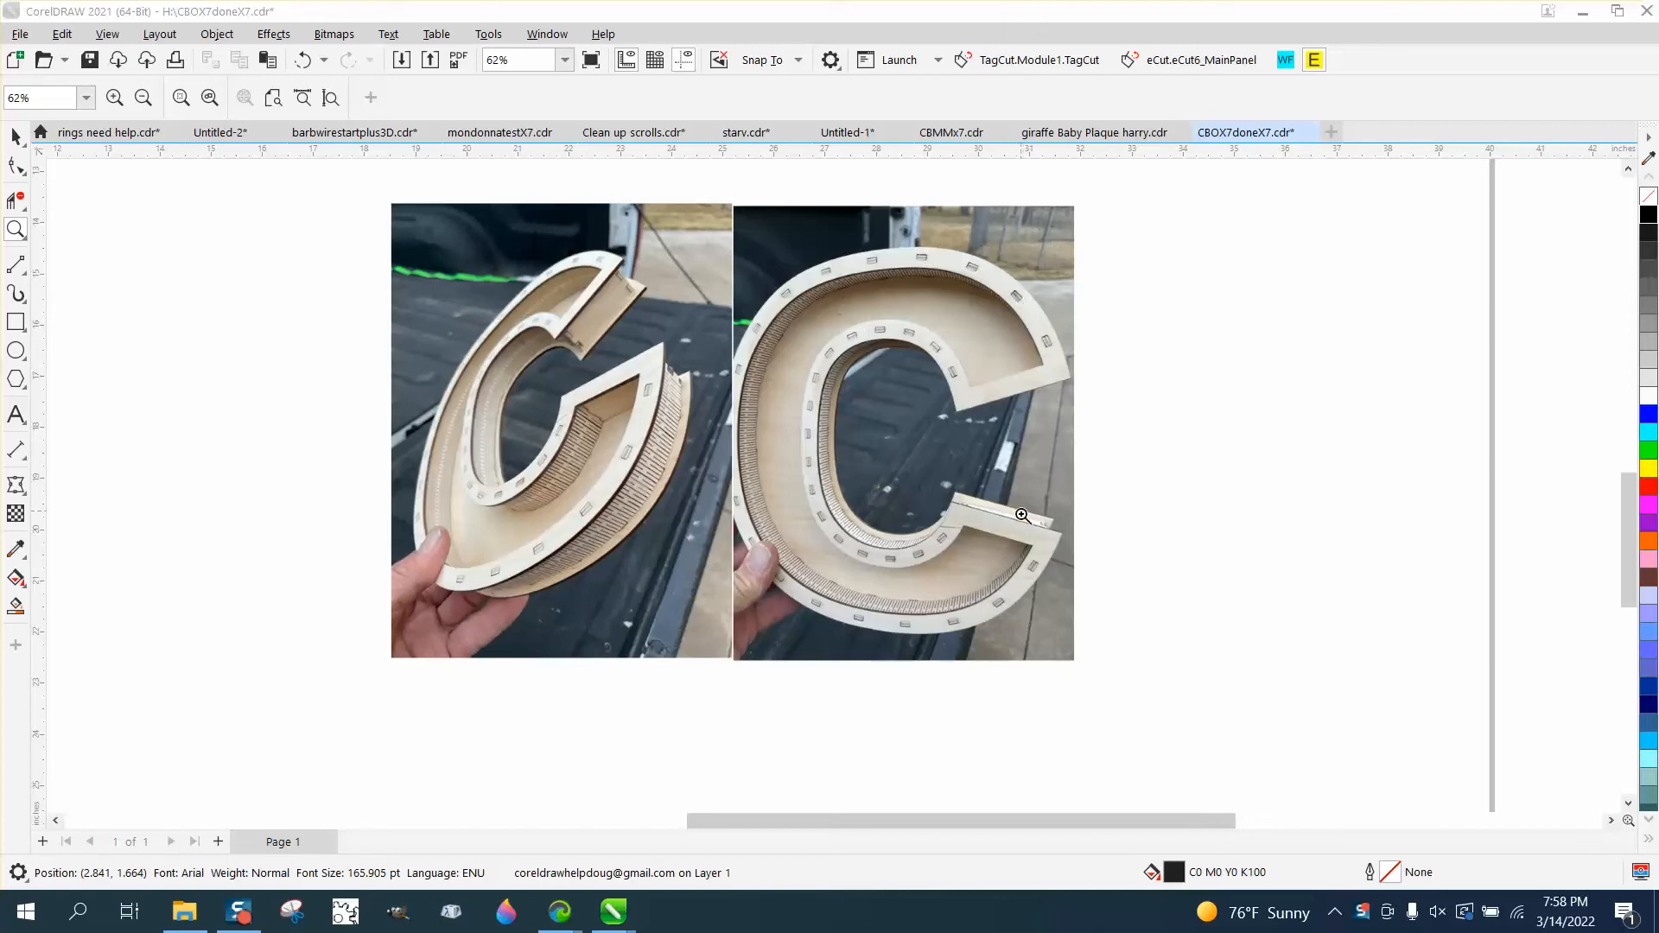
{"action": "mouse_move", "coordinate": [817, 371]}
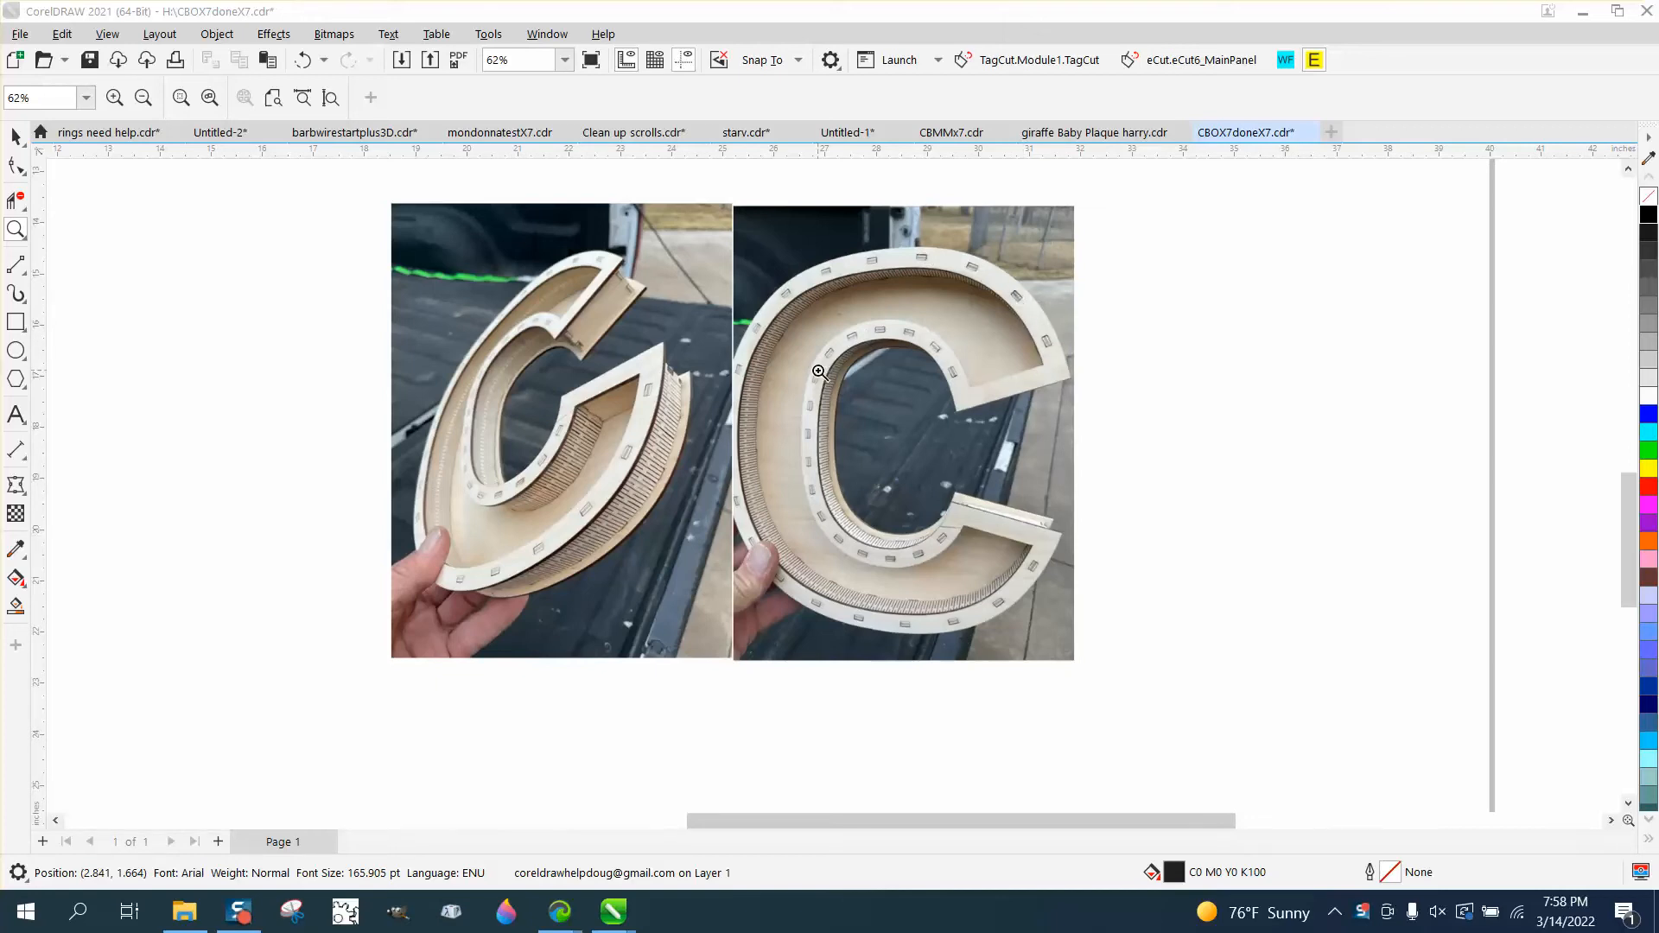
{"action": "mouse_move", "coordinate": [807, 384]}
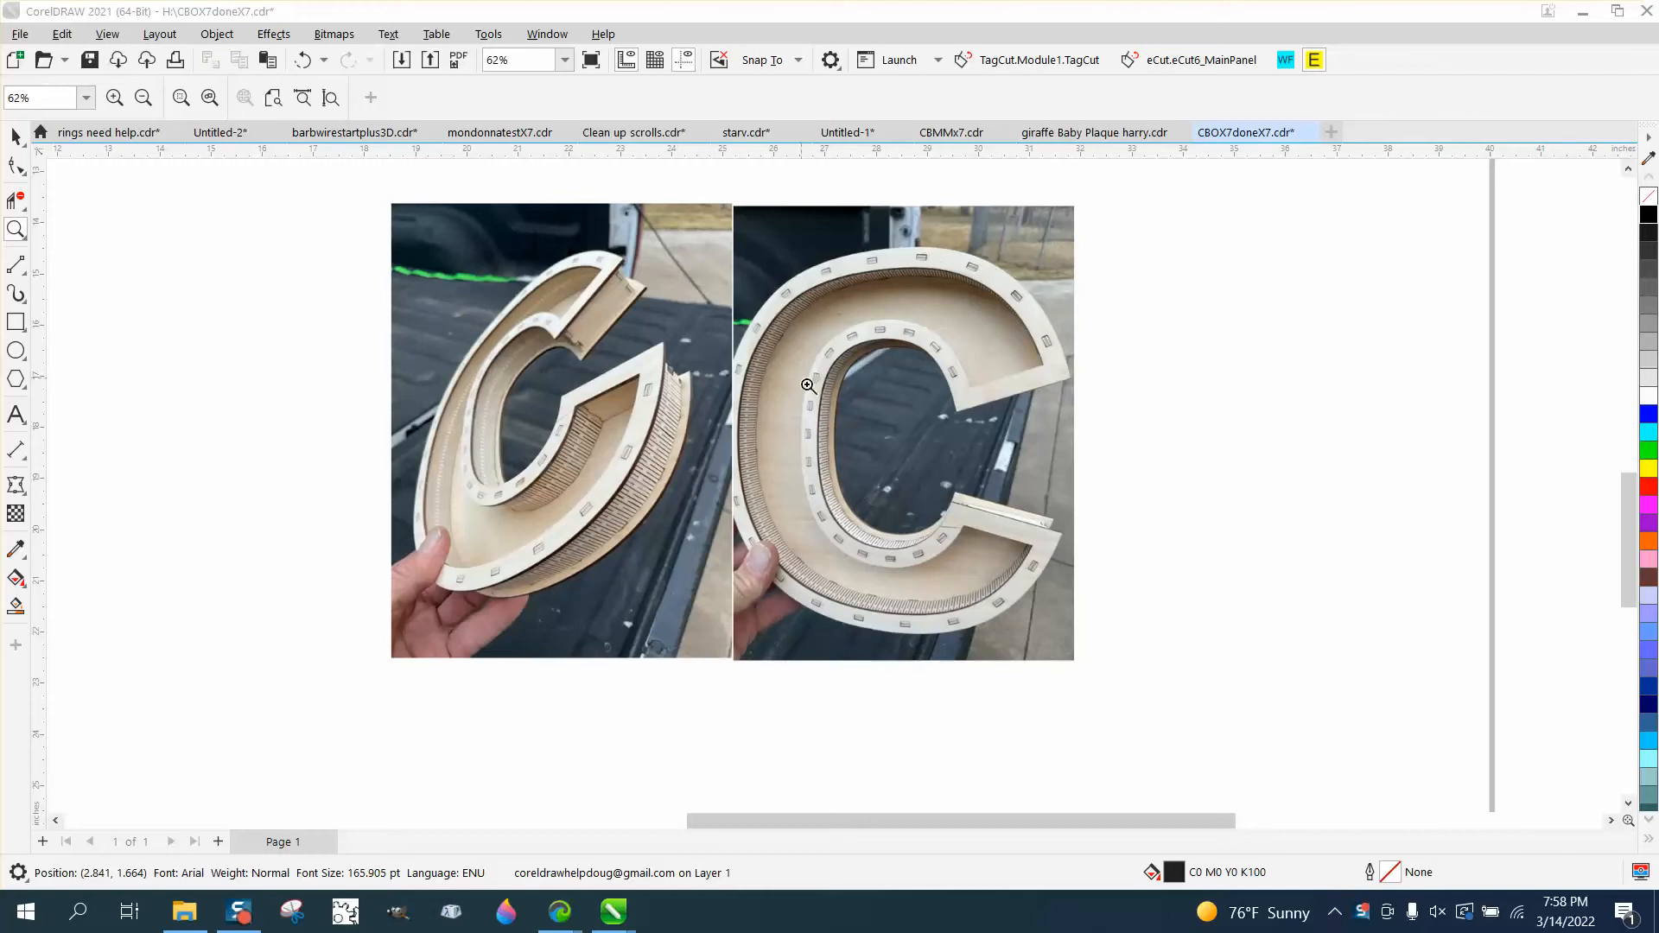
{"action": "mouse_move", "coordinate": [643, 439]}
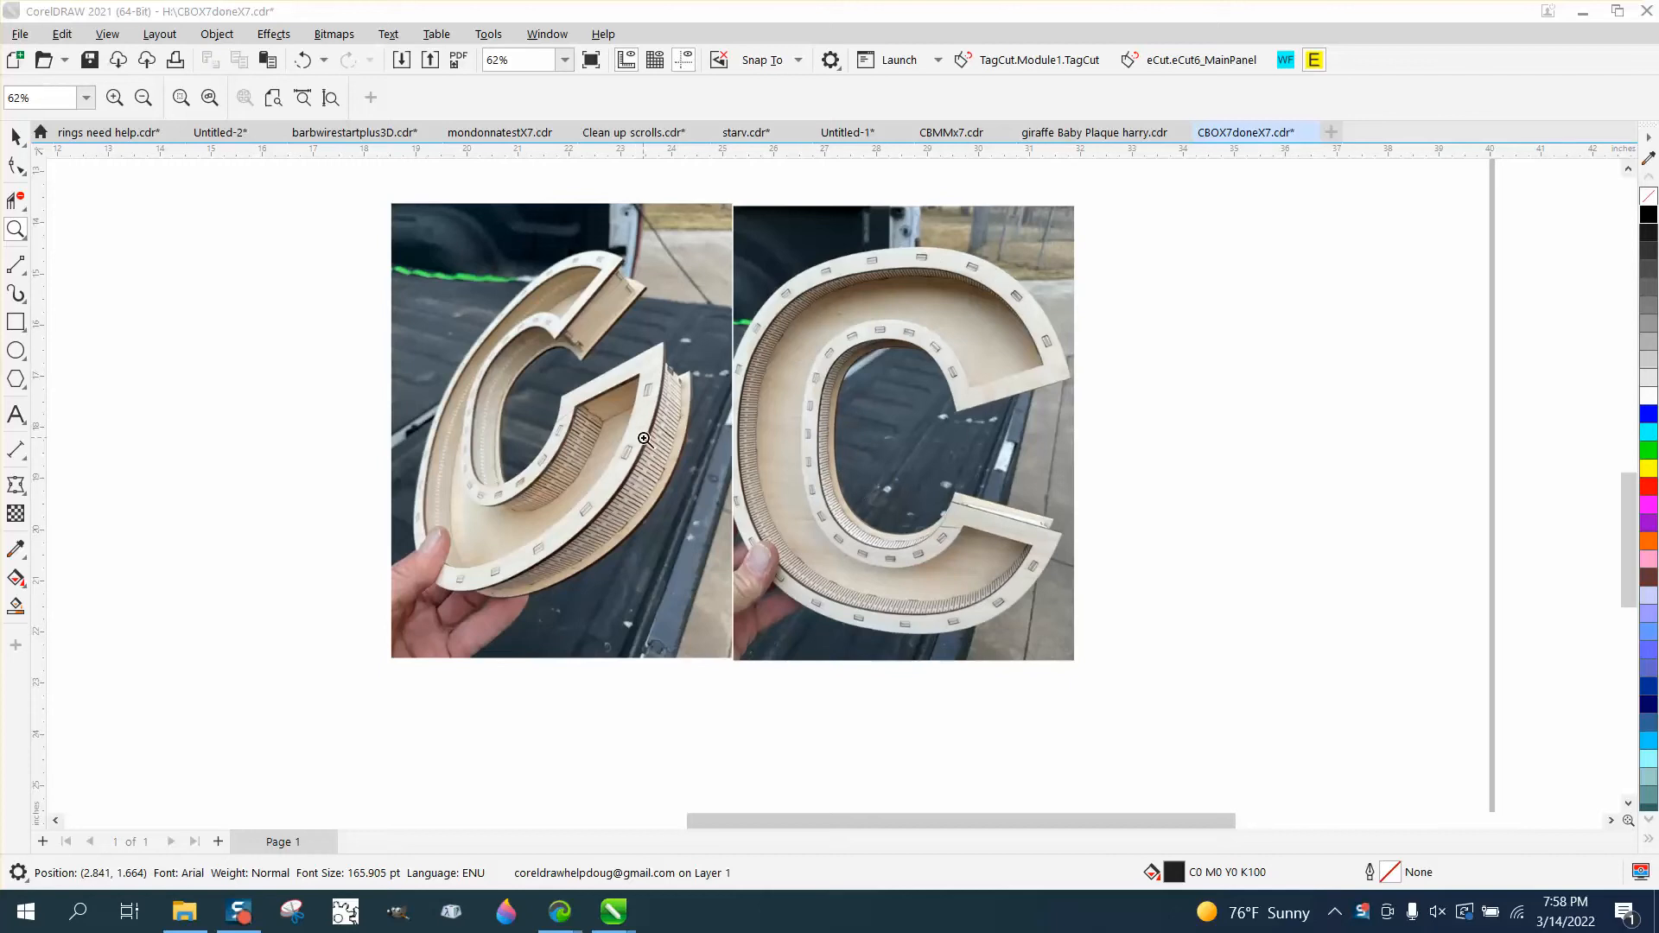
{"action": "mouse_move", "coordinate": [532, 433]}
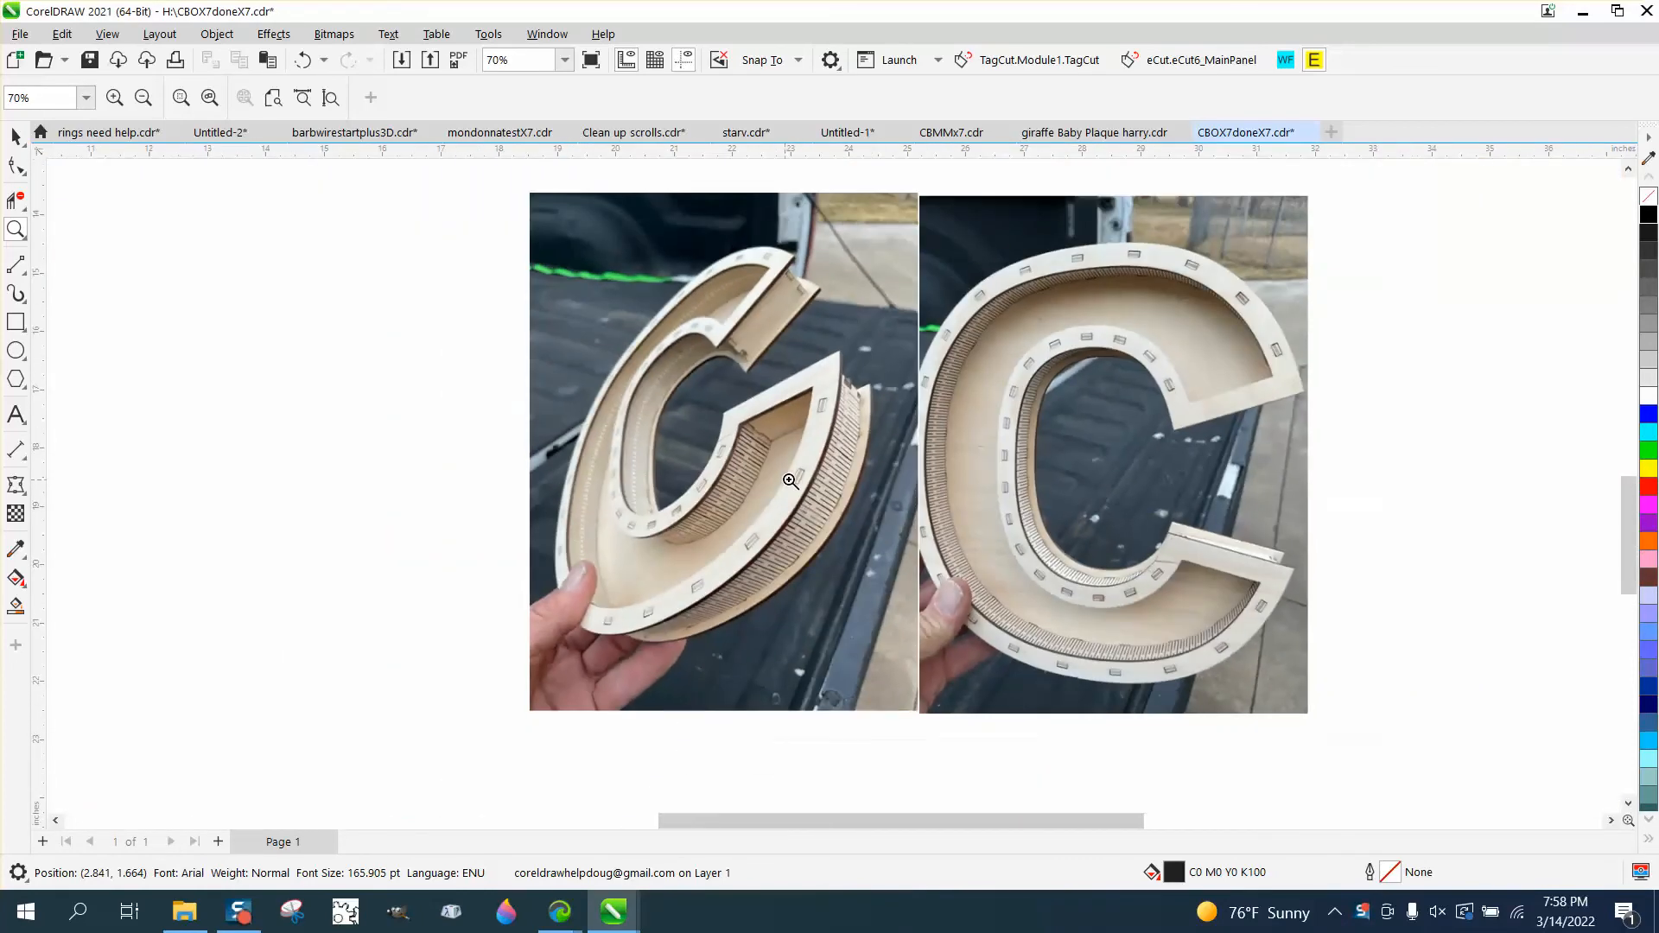
{"action": "mouse_move", "coordinate": [846, 492]}
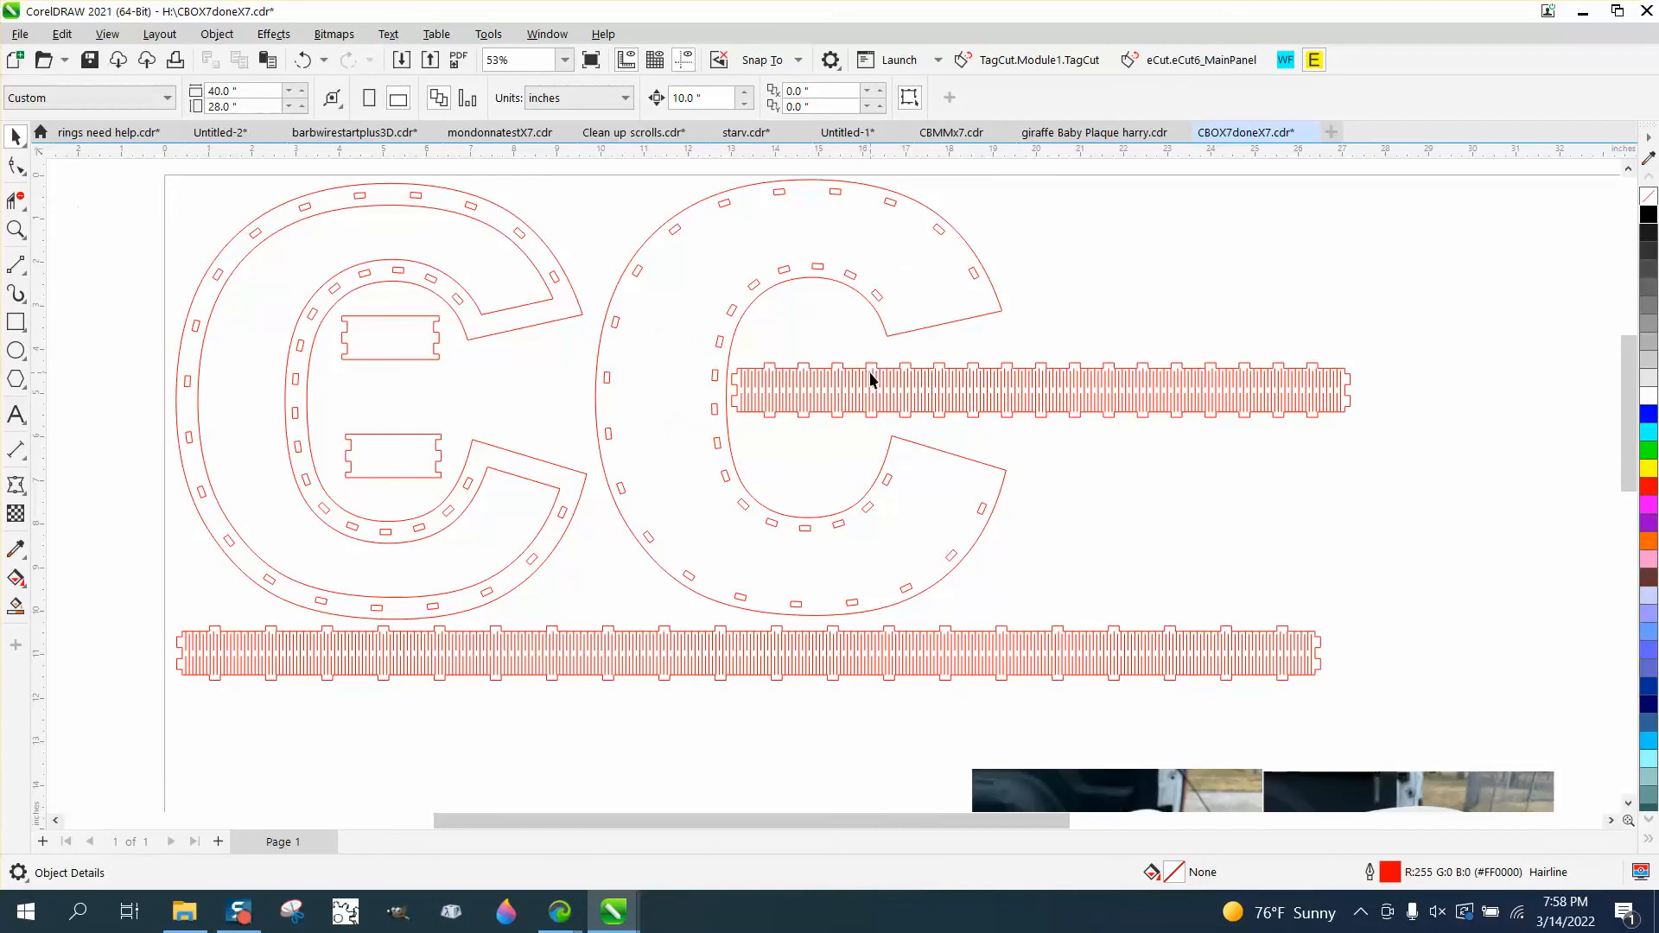
{"action": "mouse_move", "coordinate": [889, 389]}
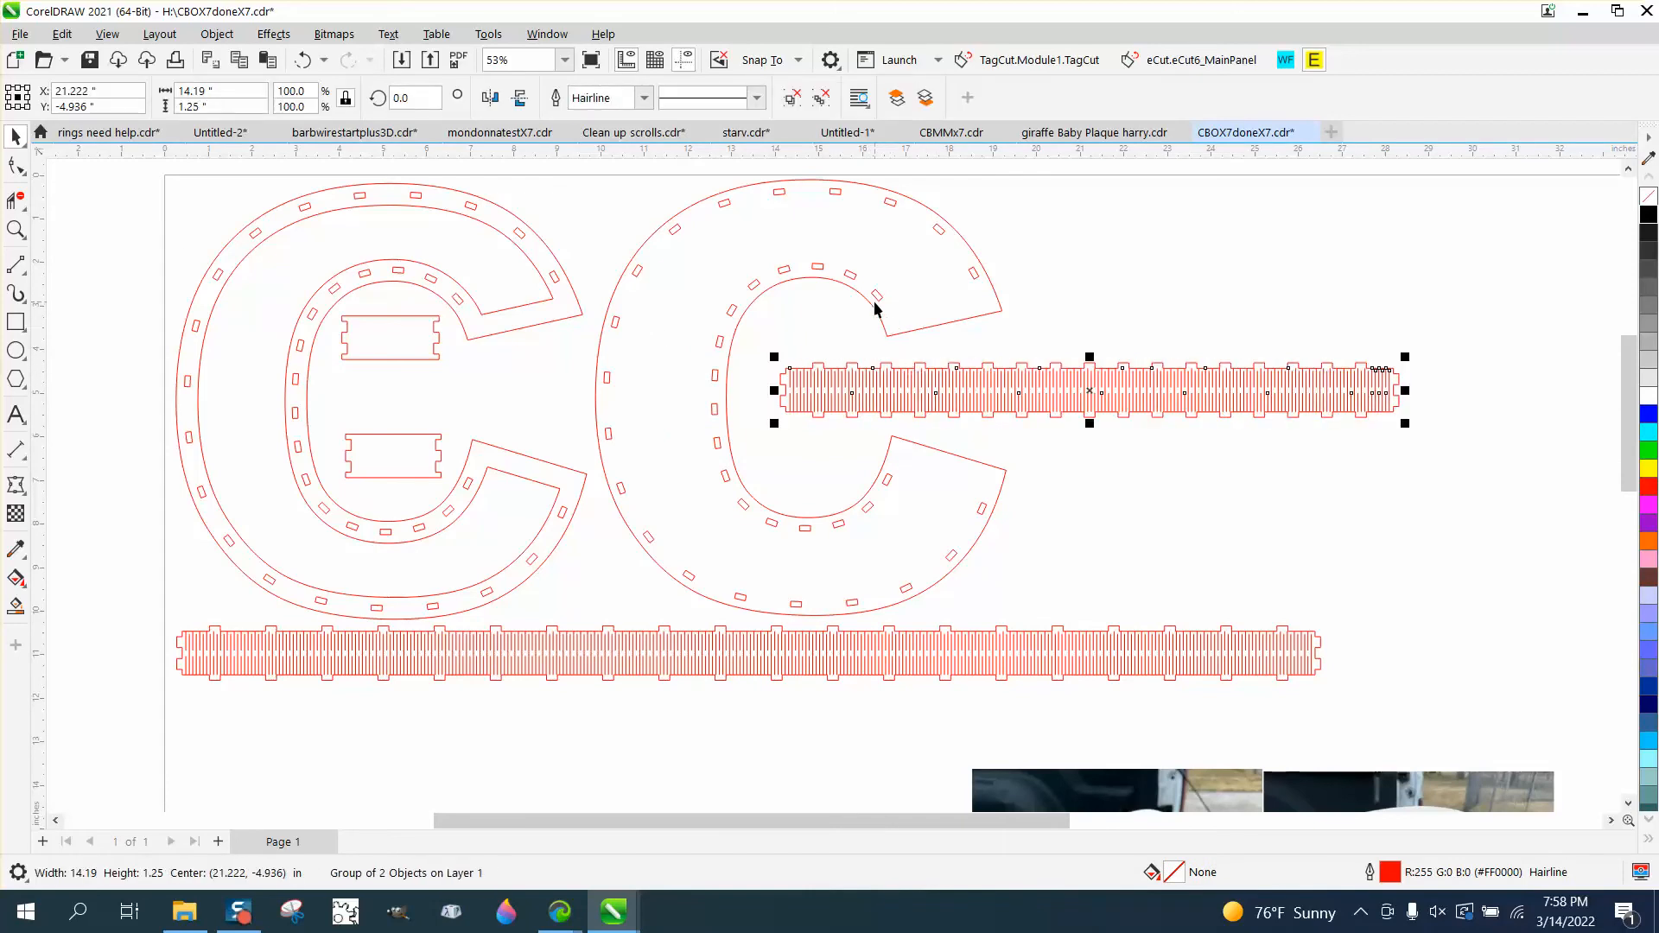
{"action": "mouse_move", "coordinate": [876, 308]}
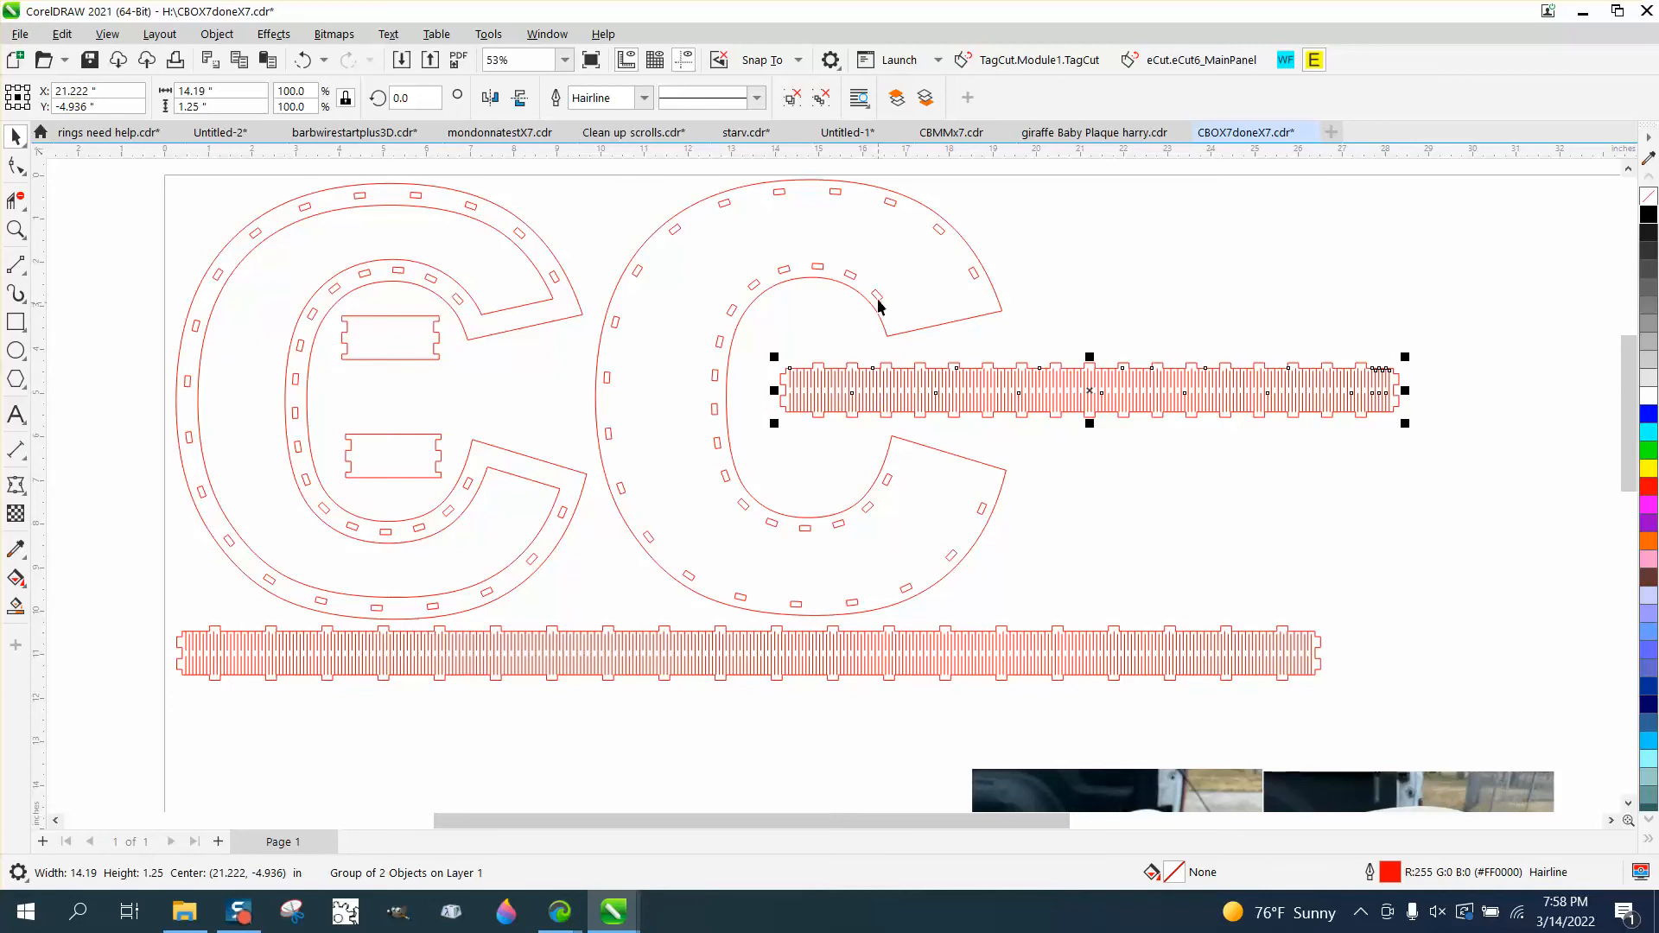
{"action": "mouse_move", "coordinate": [885, 392]}
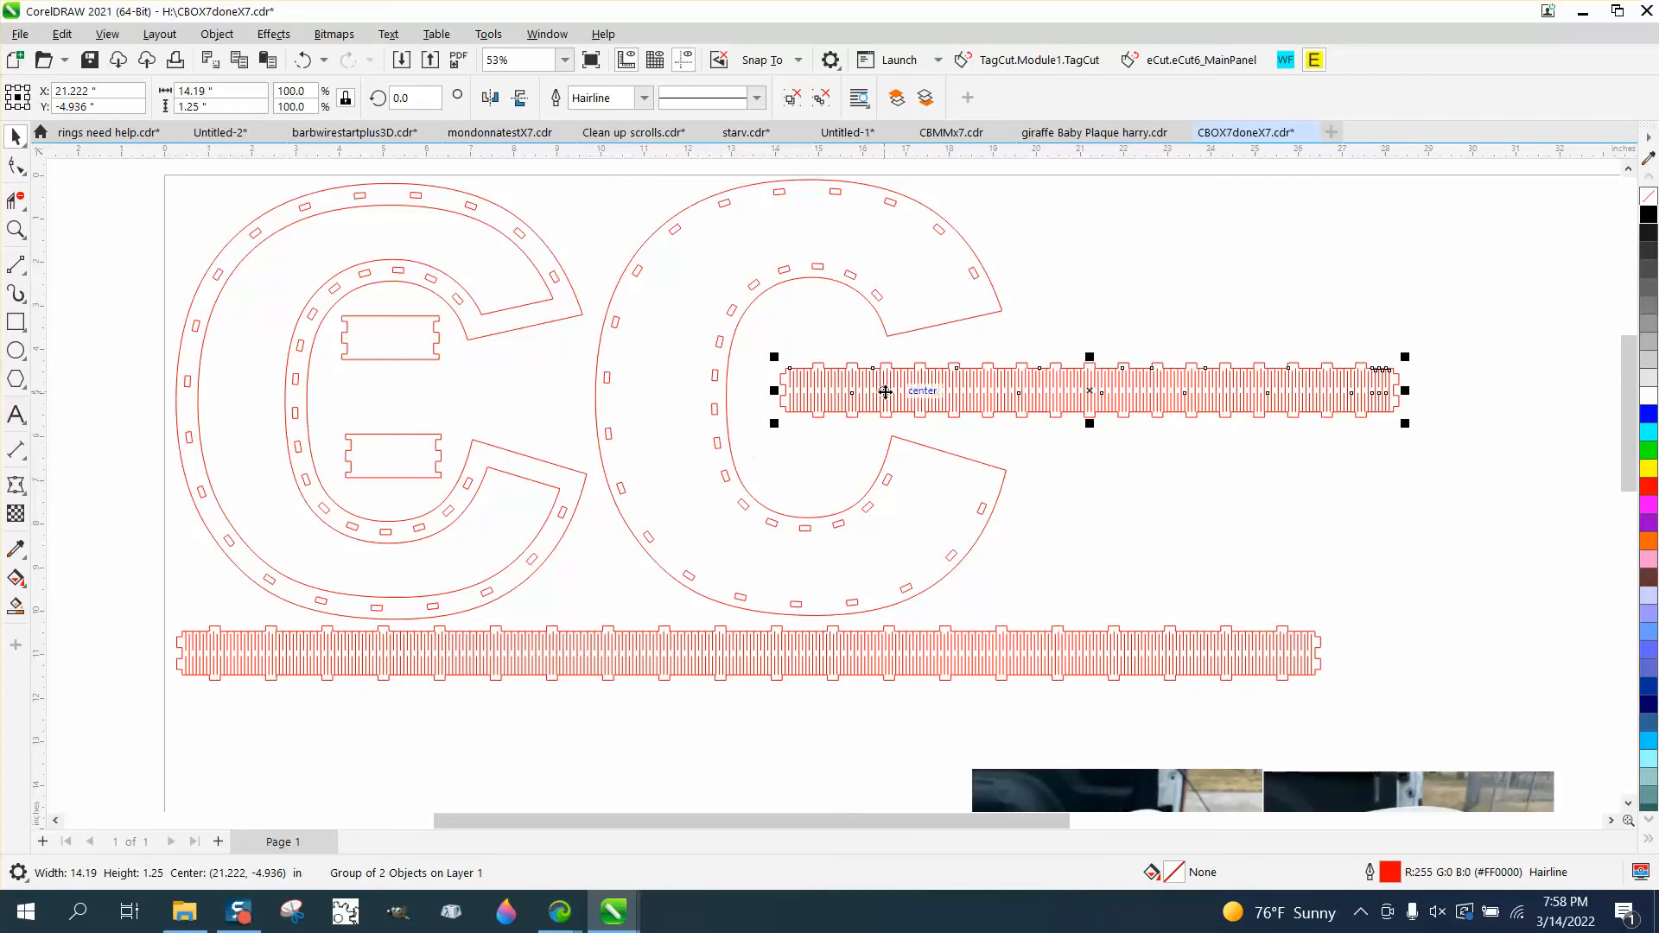
{"action": "mouse_move", "coordinate": [793, 273]}
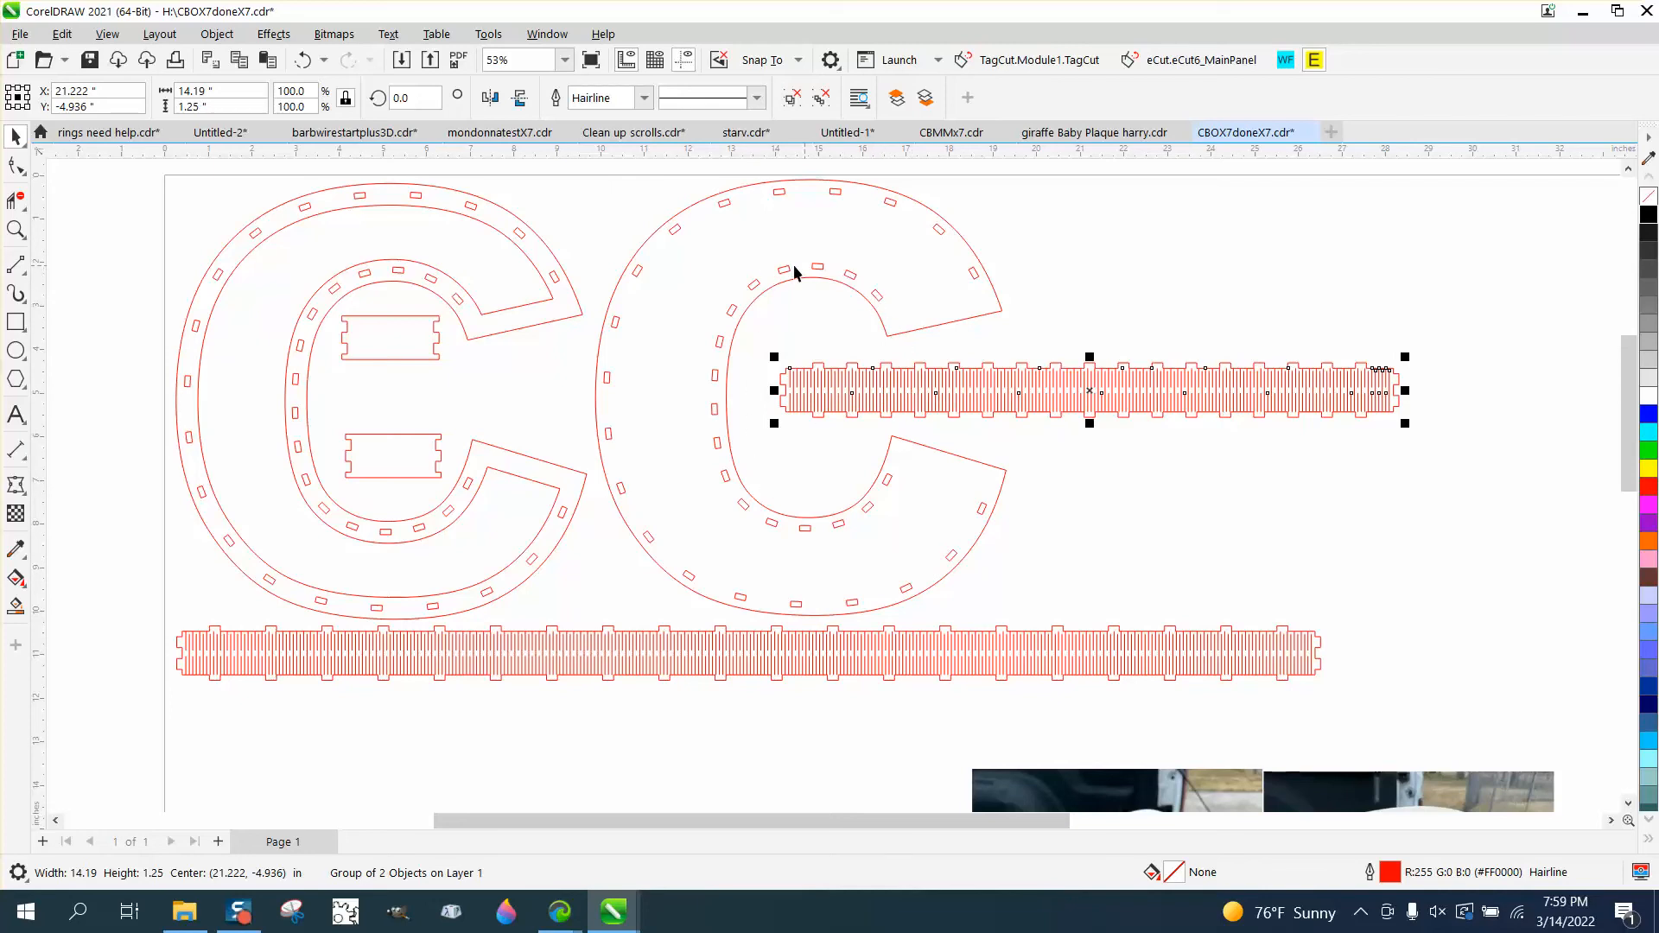
{"action": "mouse_move", "coordinate": [753, 294]}
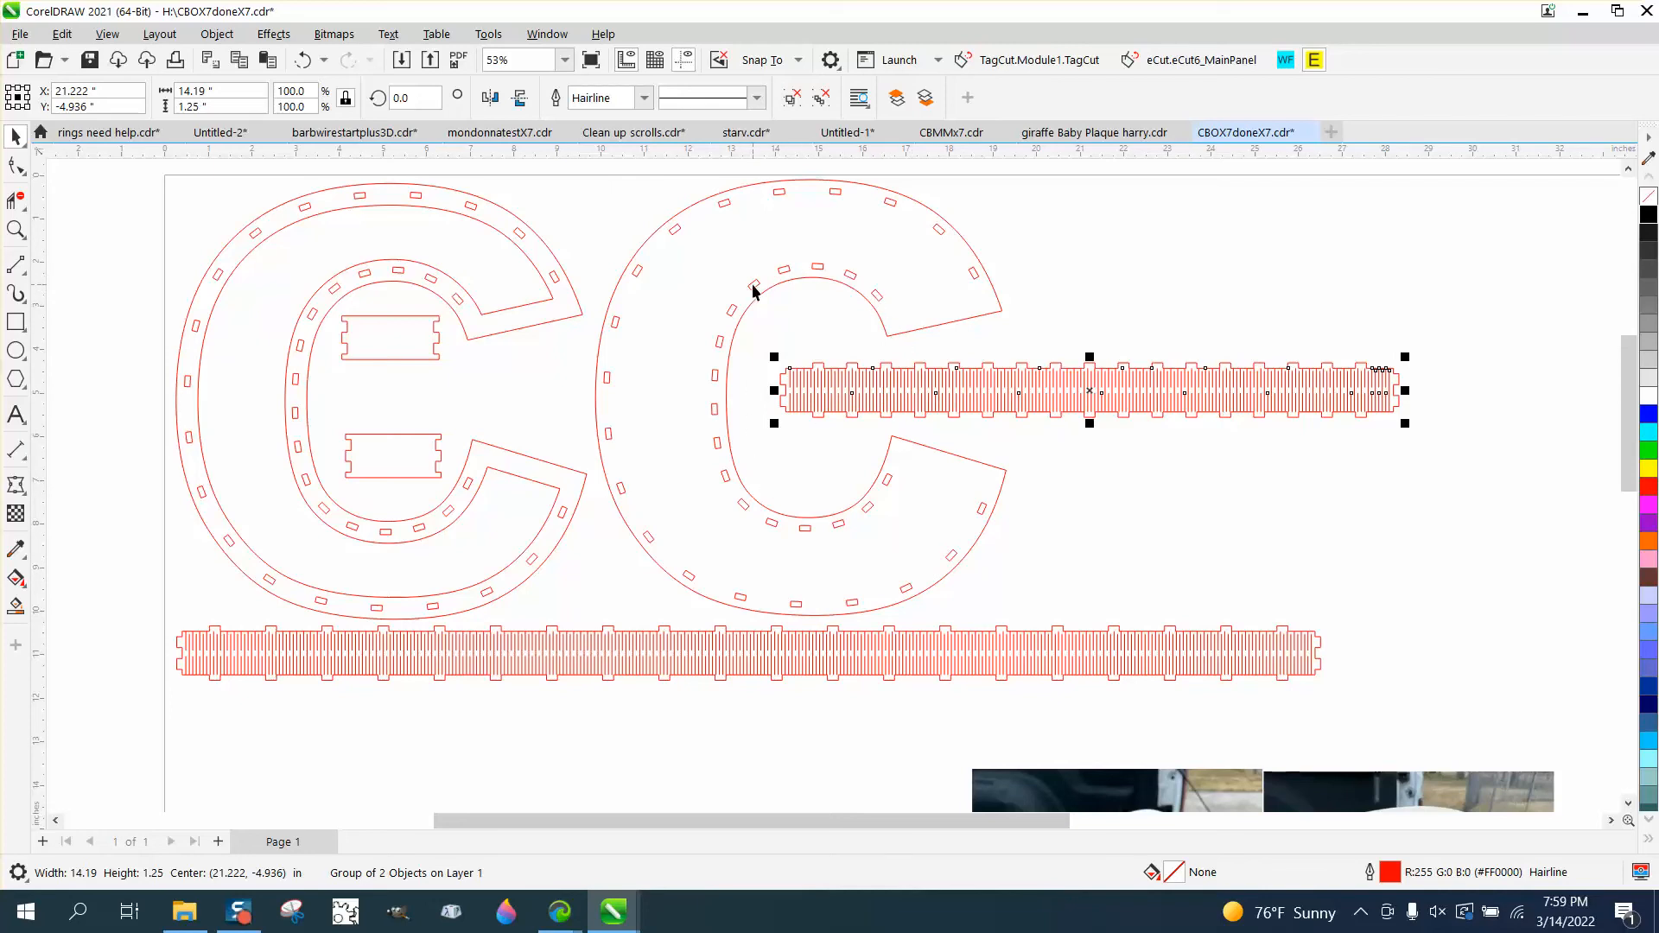
{"action": "mouse_move", "coordinate": [696, 383]}
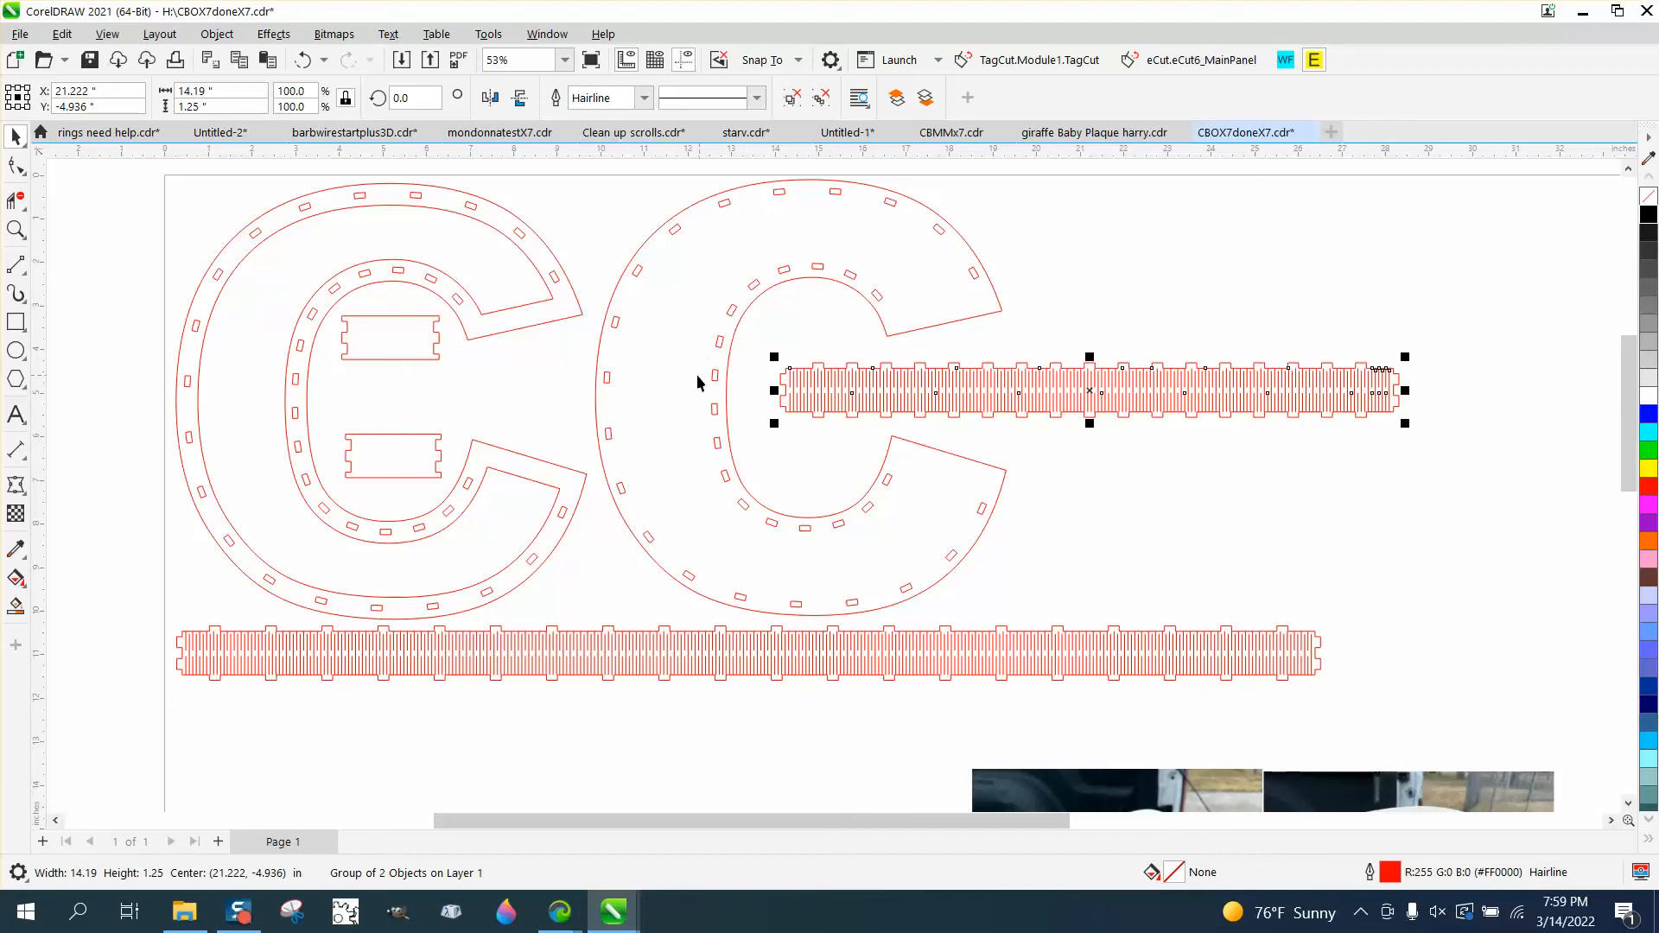
{"action": "mouse_move", "coordinate": [503, 353]}
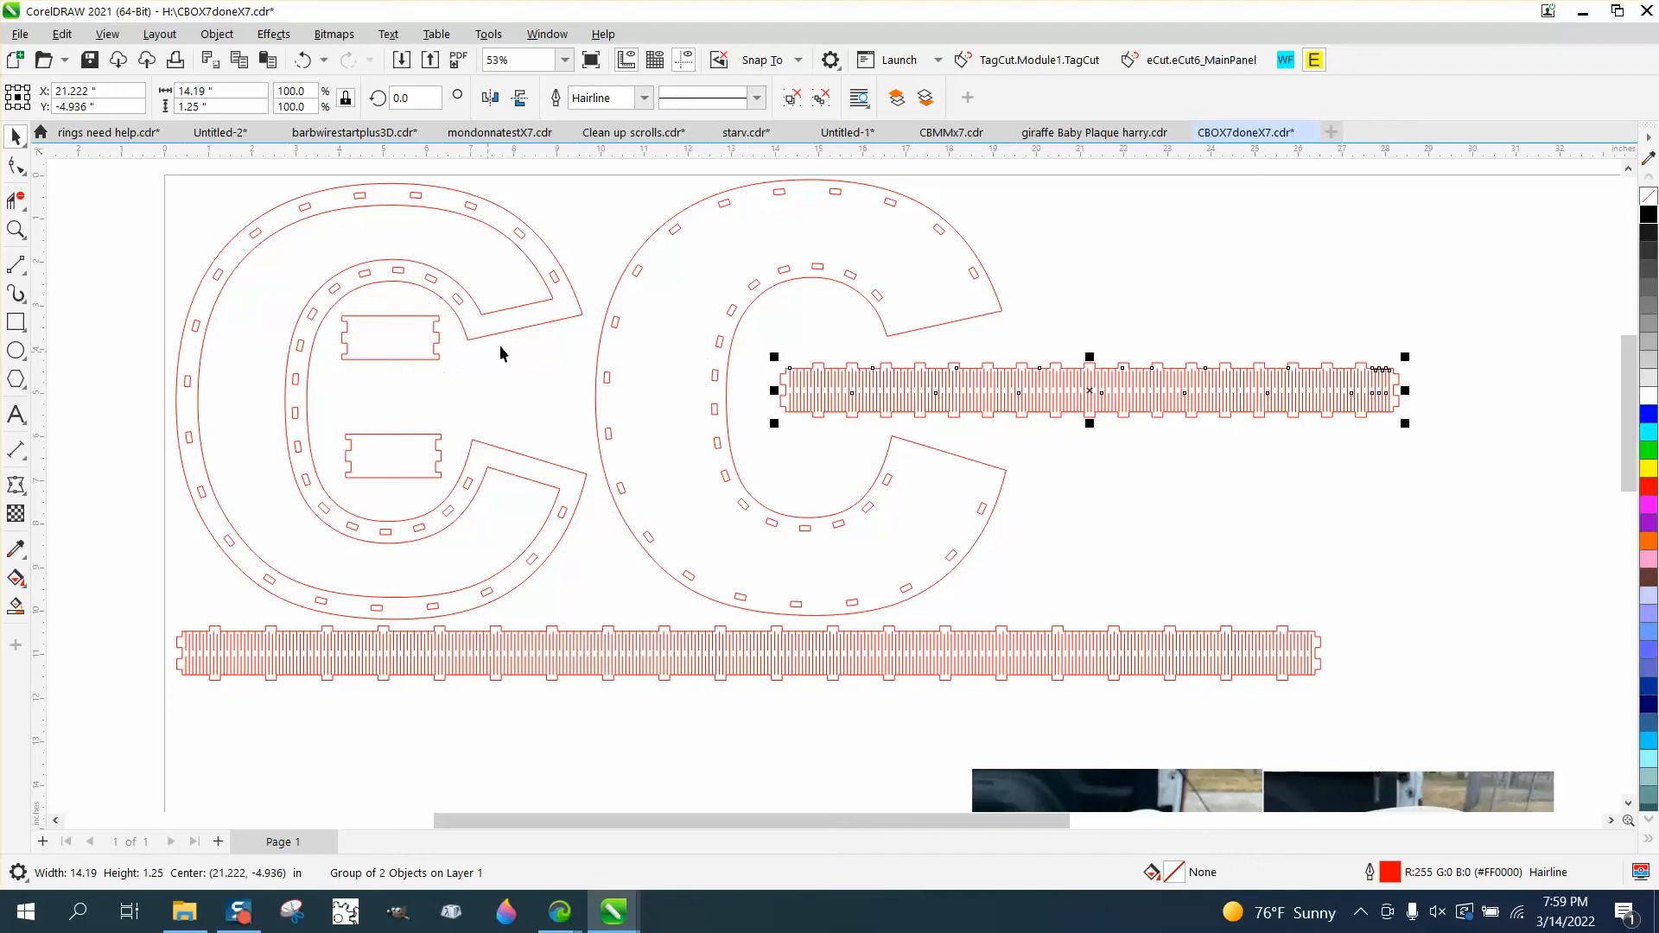
{"action": "mouse_move", "coordinate": [899, 219]}
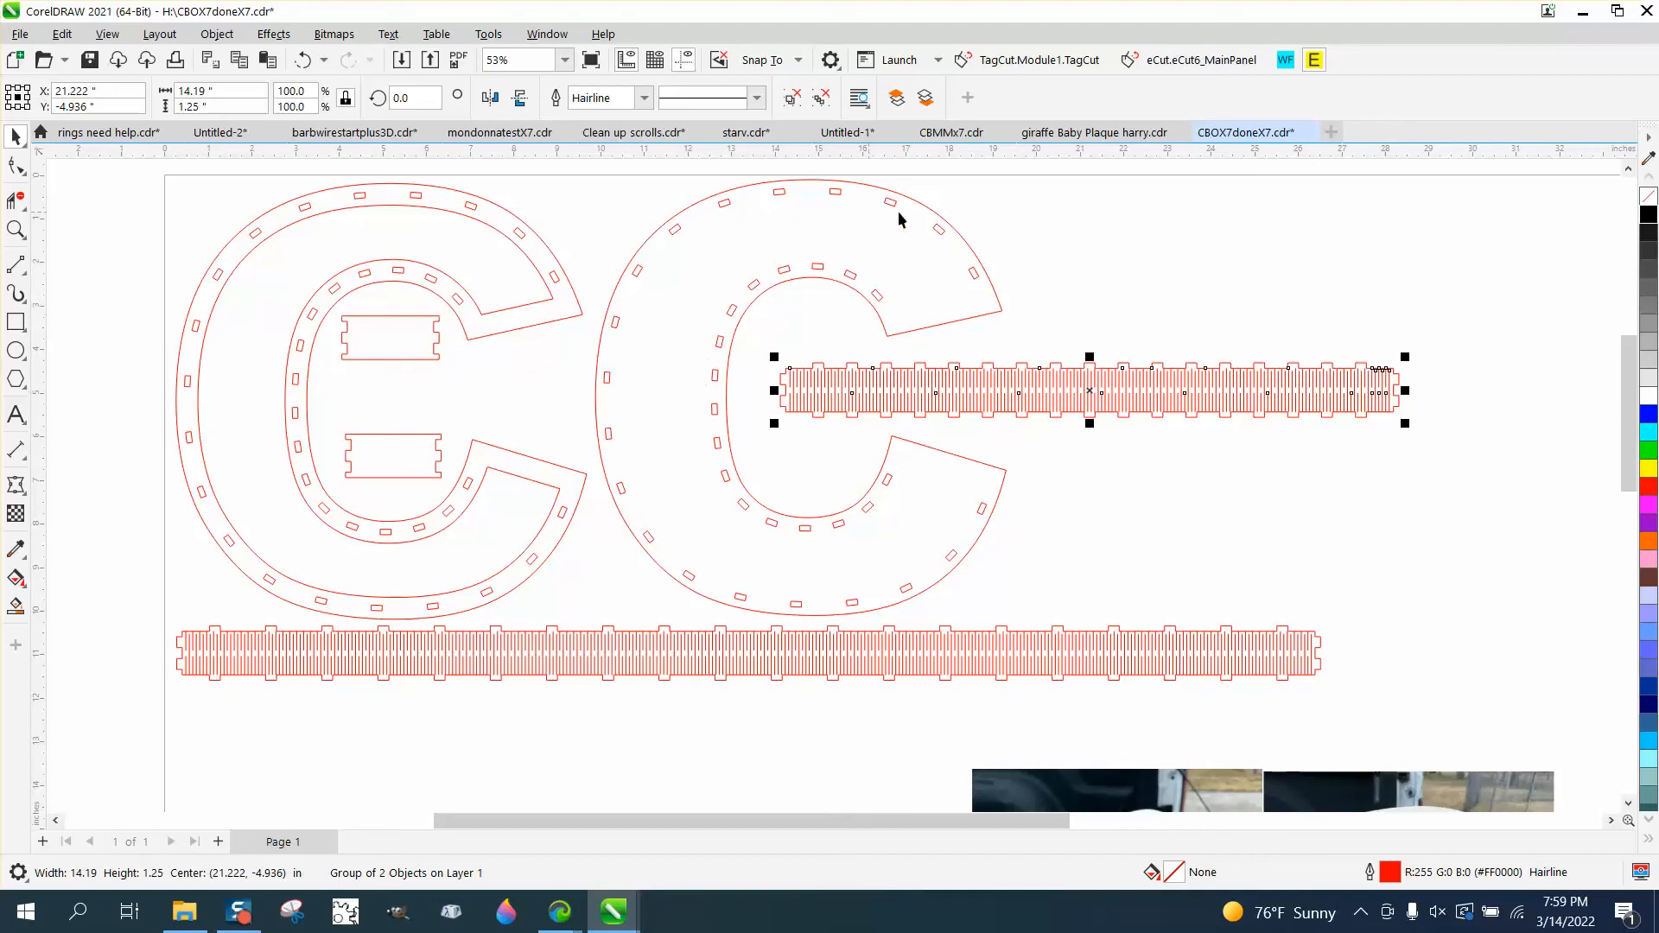
{"action": "mouse_move", "coordinate": [892, 465]}
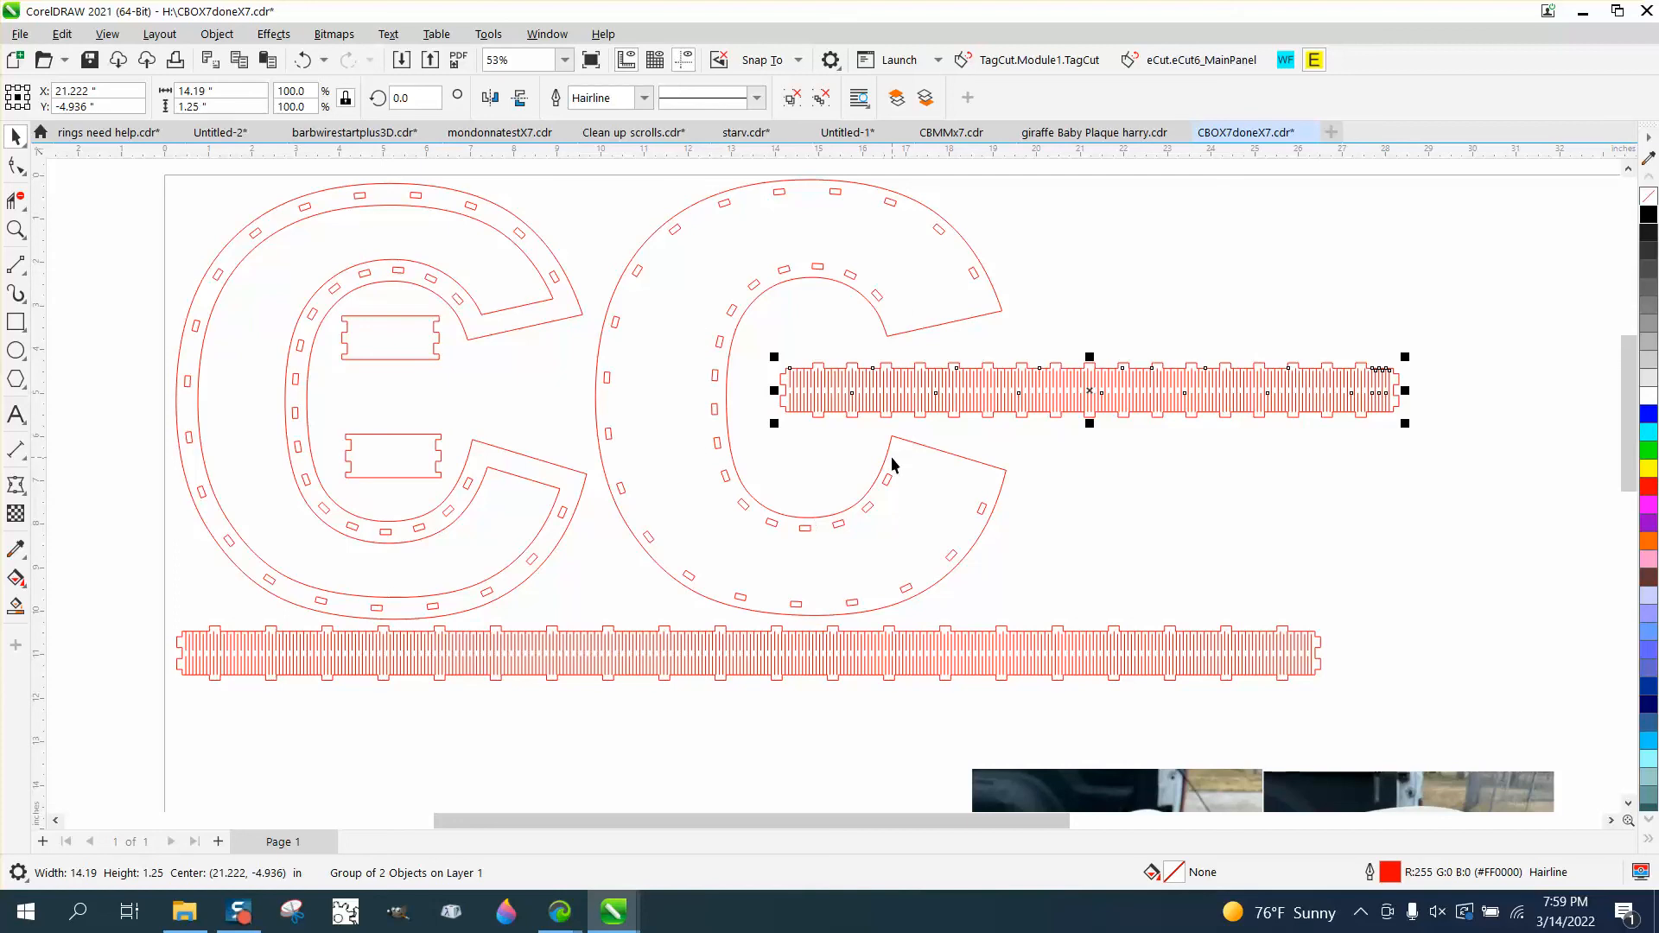
{"action": "mouse_move", "coordinate": [904, 575]}
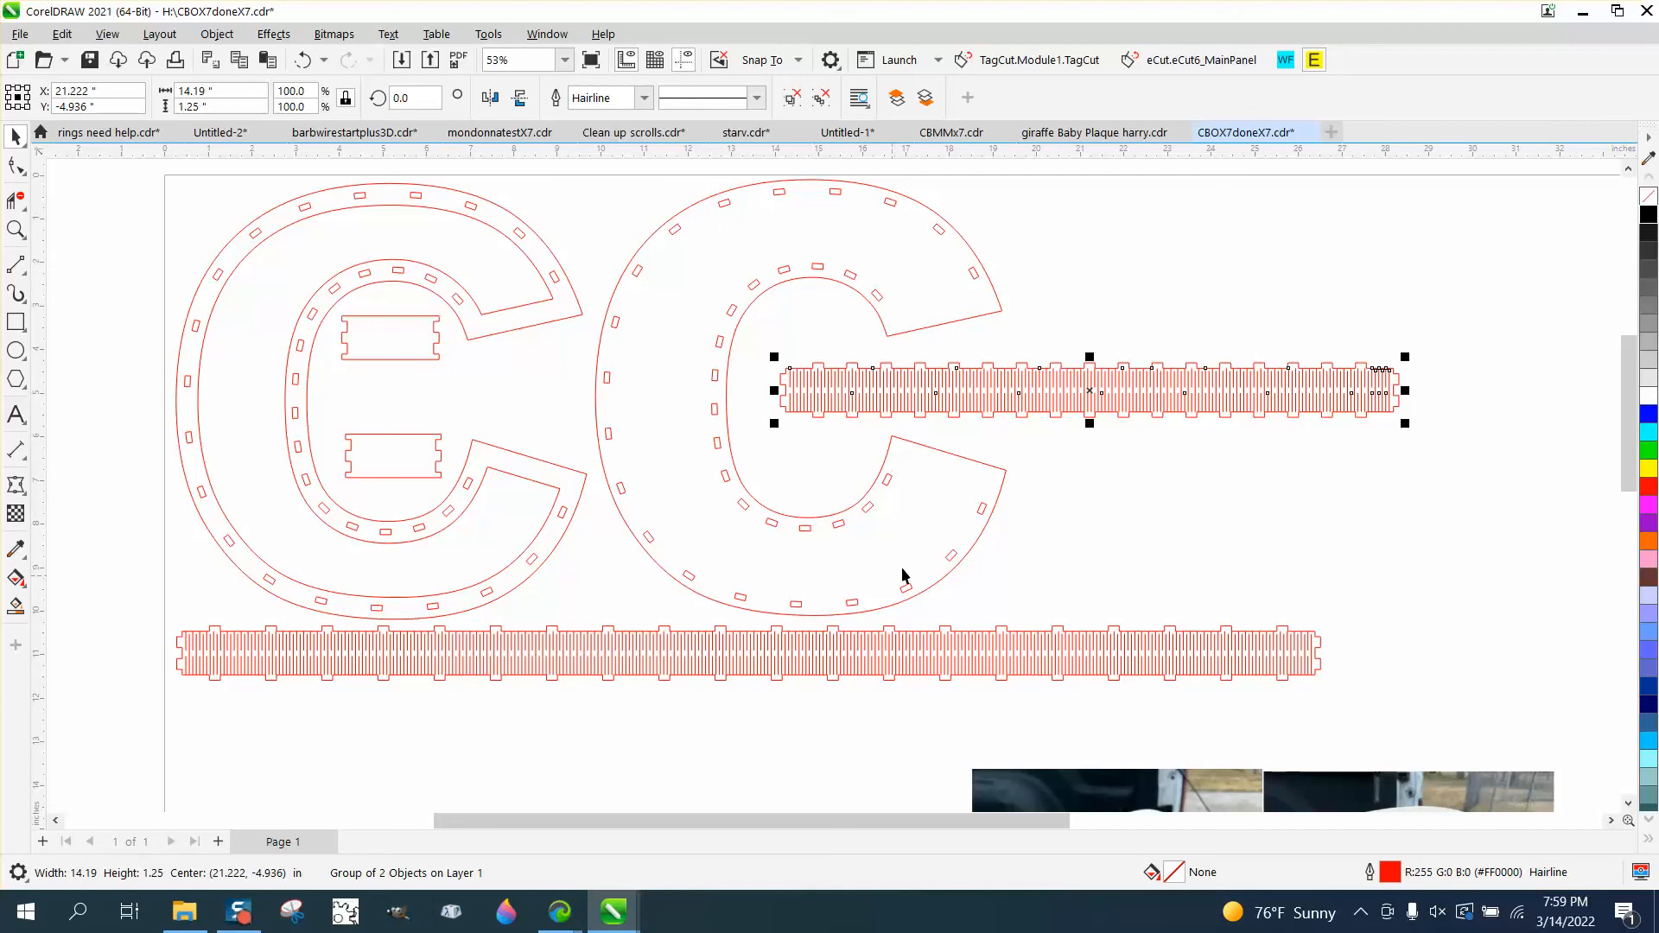
{"action": "mouse_move", "coordinate": [736, 299]}
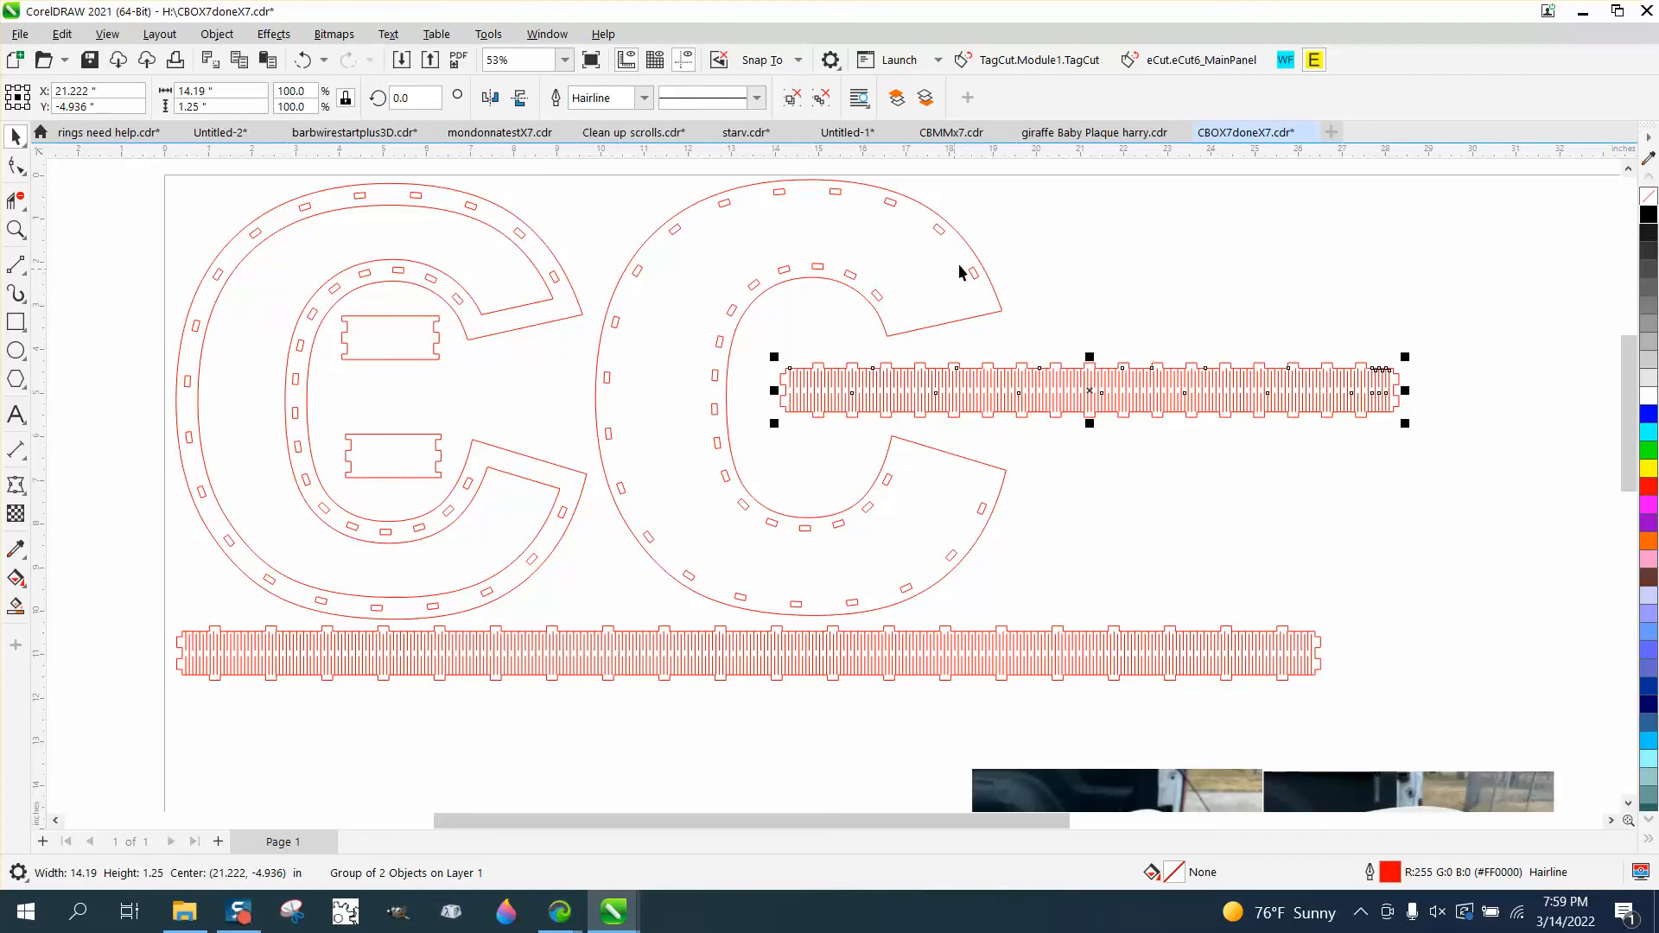
{"action": "mouse_move", "coordinate": [682, 299]}
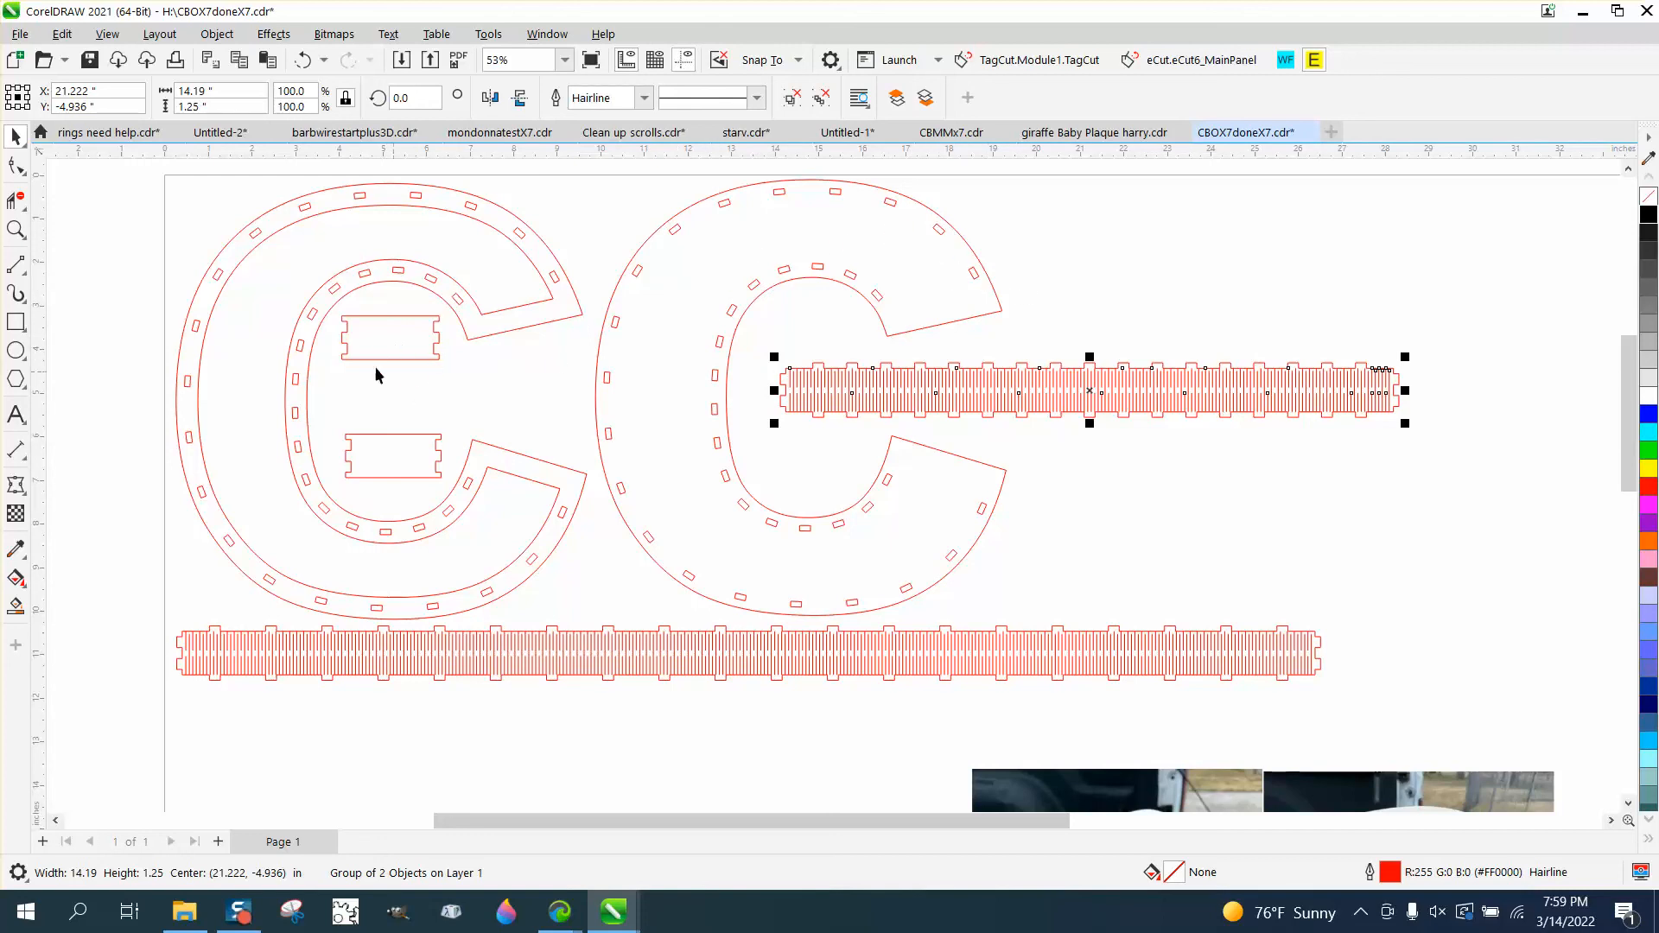
{"action": "mouse_move", "coordinate": [494, 384]}
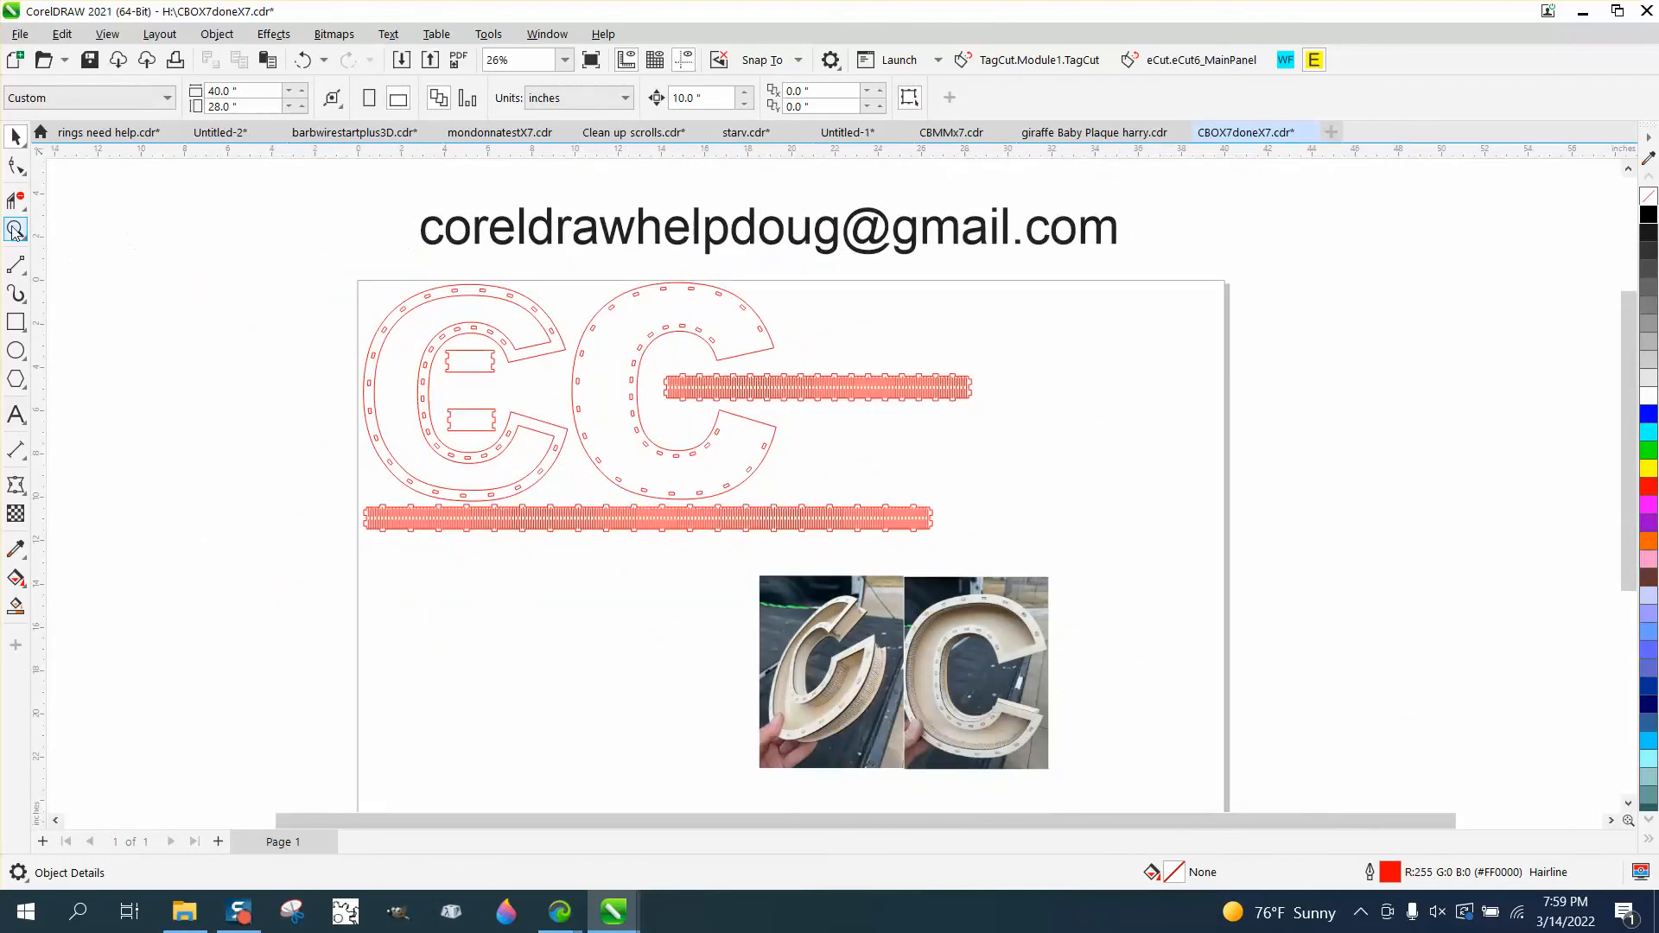
{"action": "left_click", "coordinate": [17, 230]}
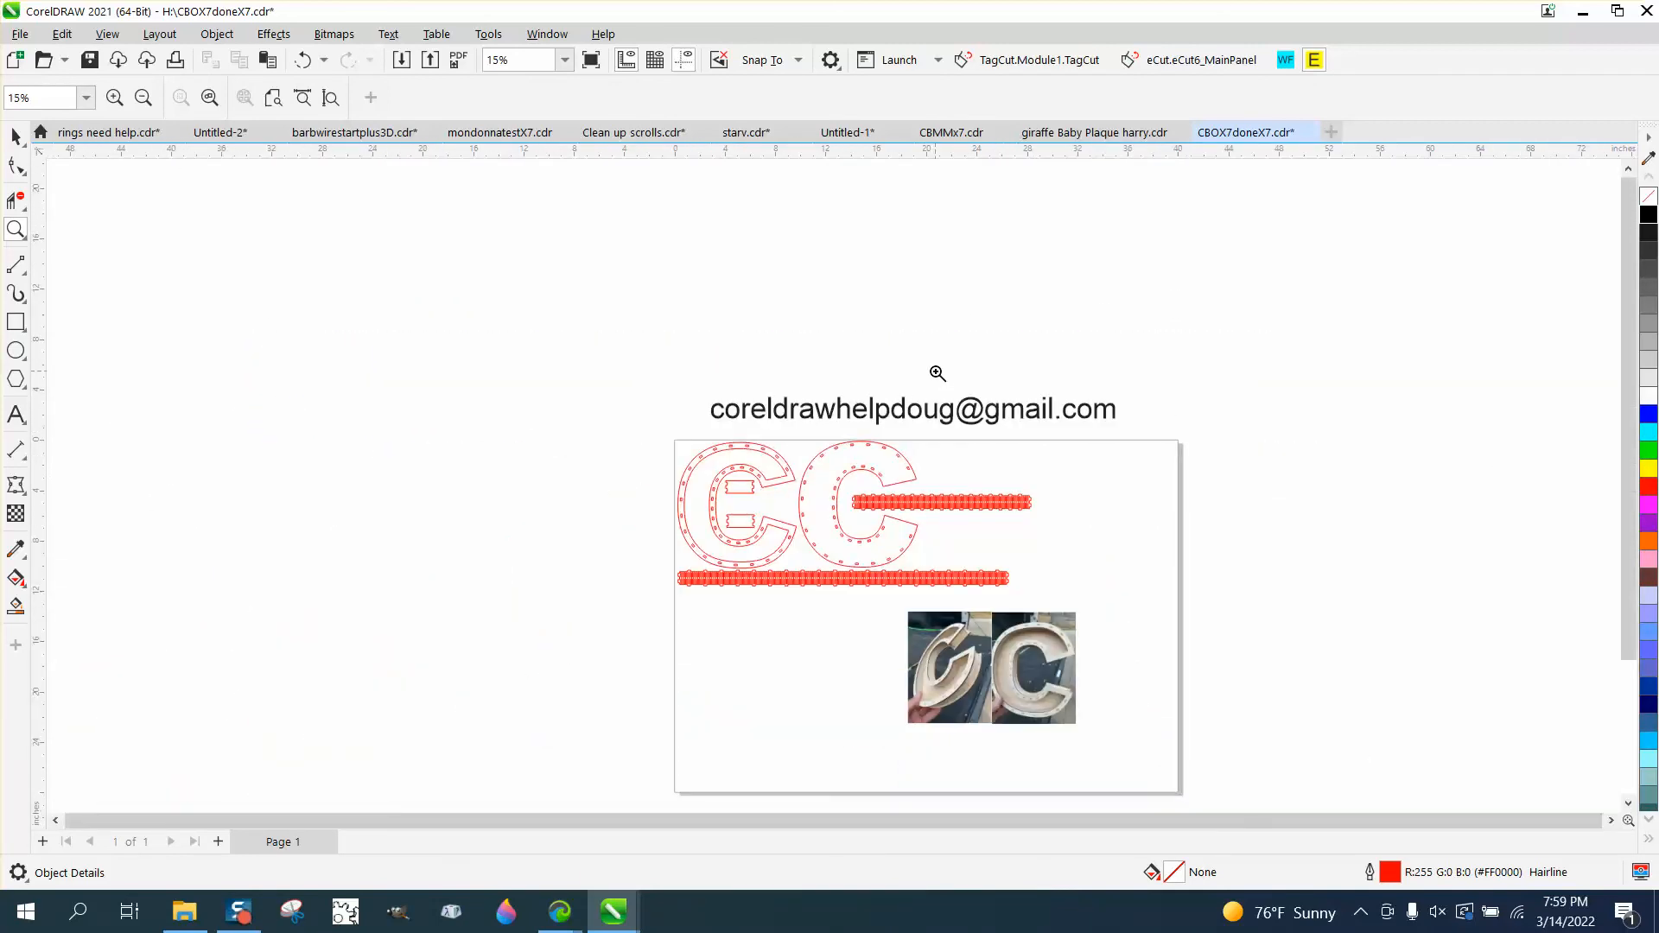
{"action": "mouse_move", "coordinate": [705, 380]}
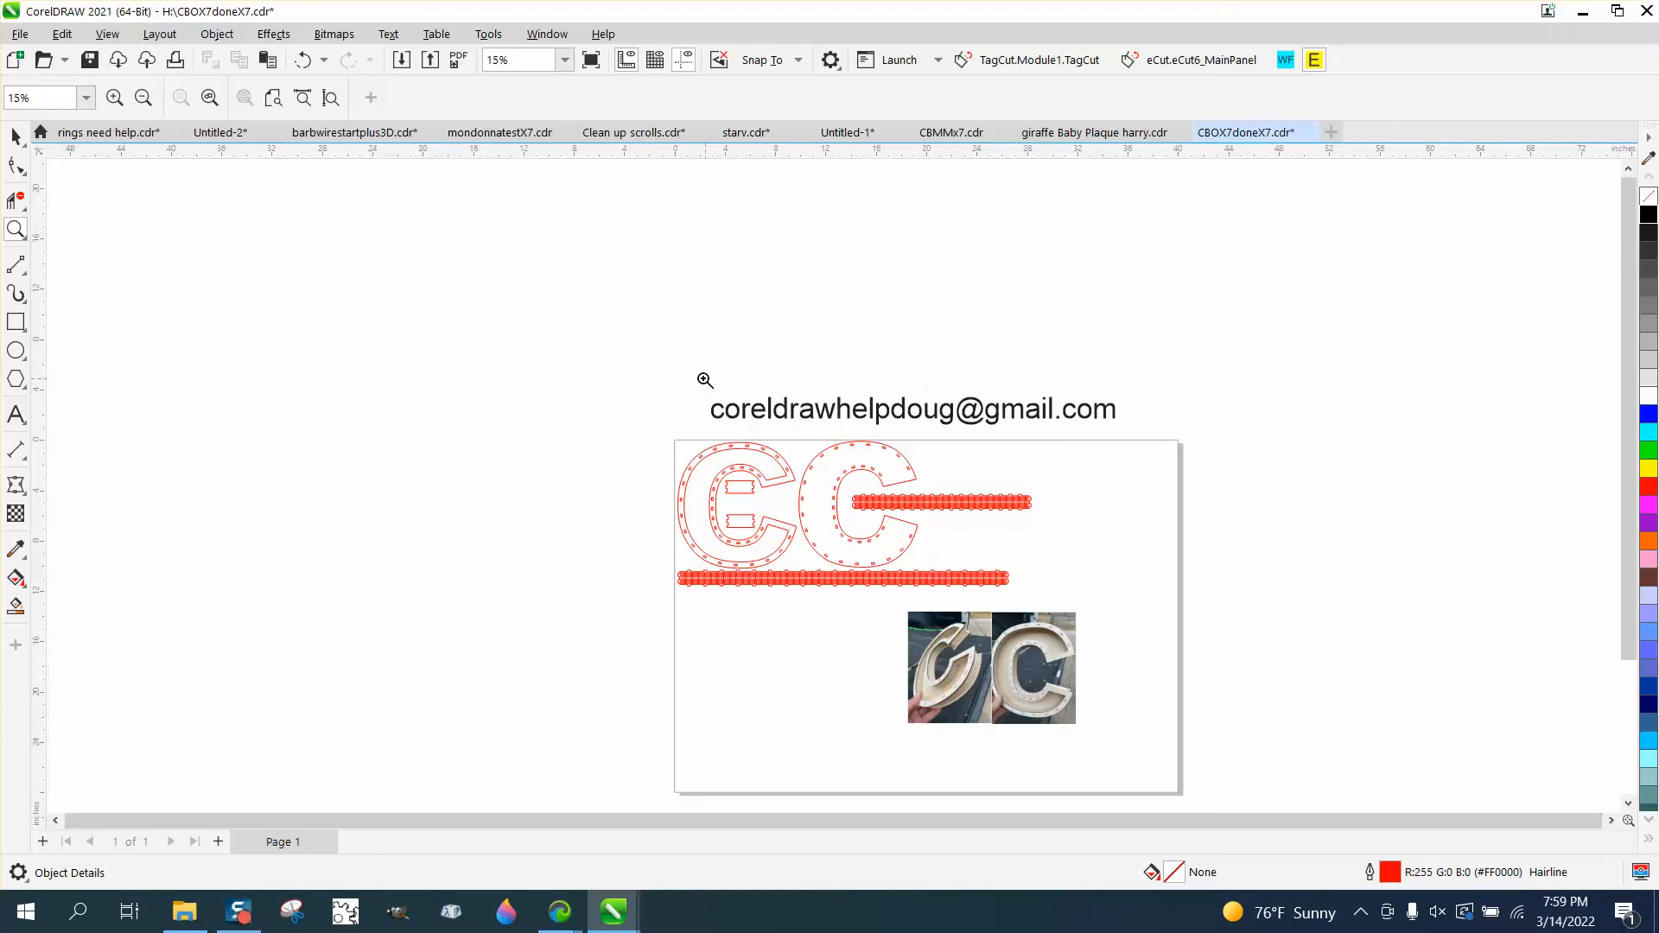